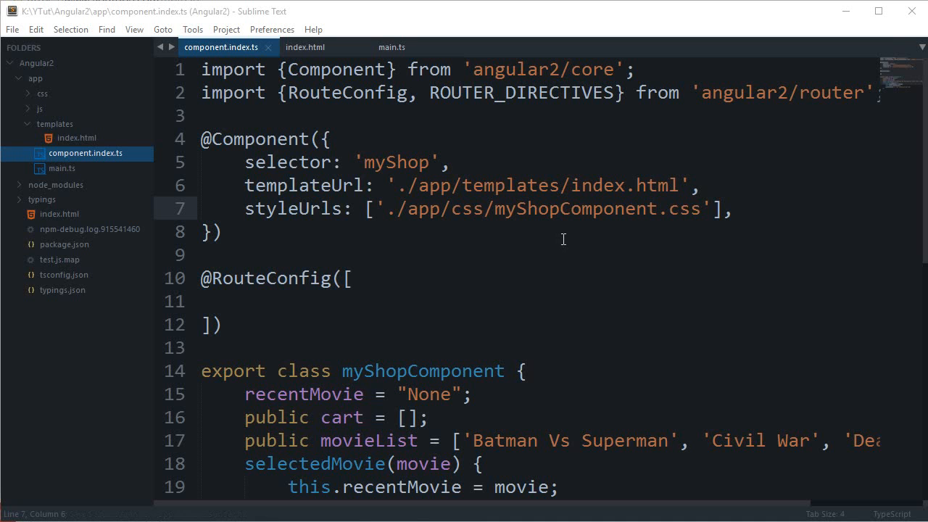
pyautogui.moveTo(564, 240)
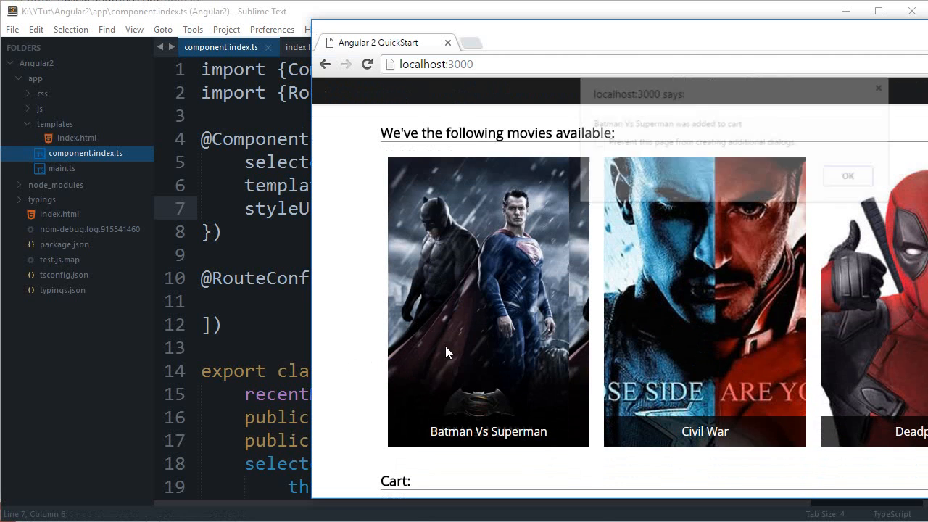
# Dismiss the cart notice and clear the empty route configuration block for editing.
pyautogui.click(847, 176)
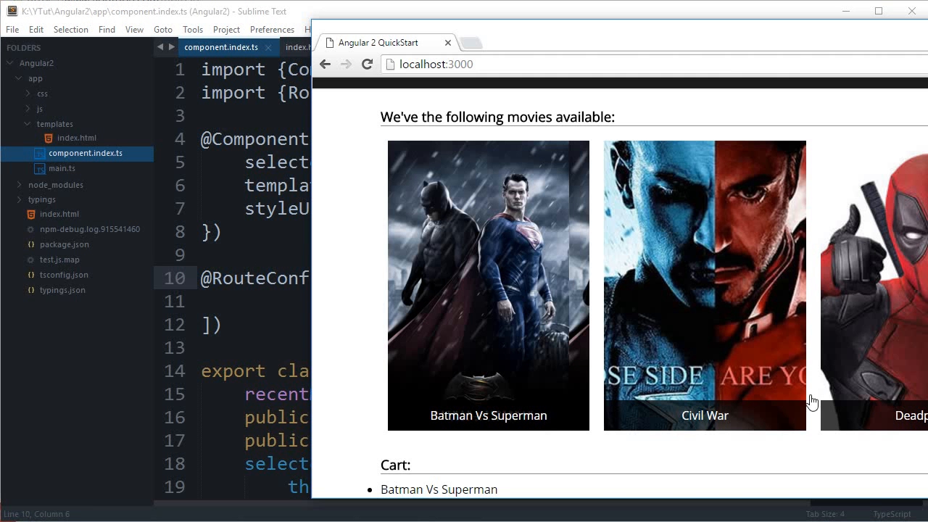
pyautogui.moveTo(383, 464); pyautogui.dragTo(499, 489)
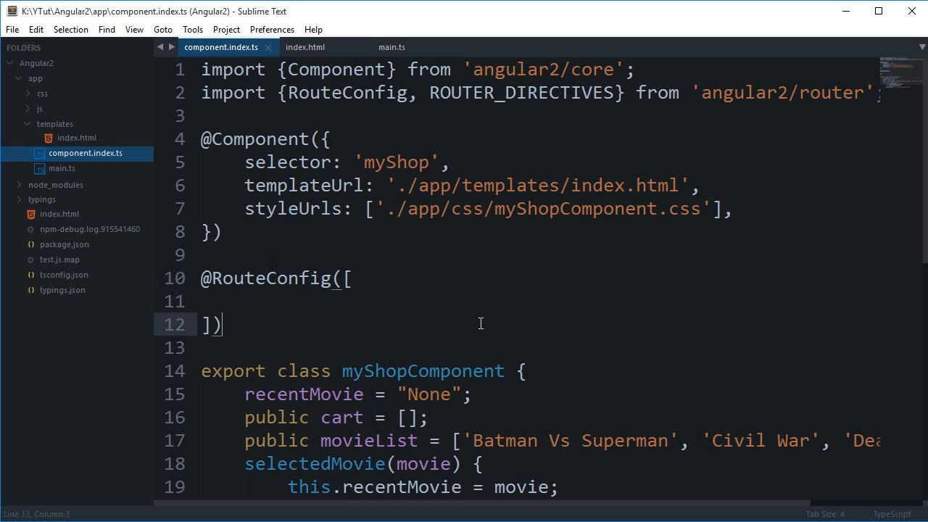
pyautogui.moveTo(202, 278); pyautogui.dragTo(224, 324)
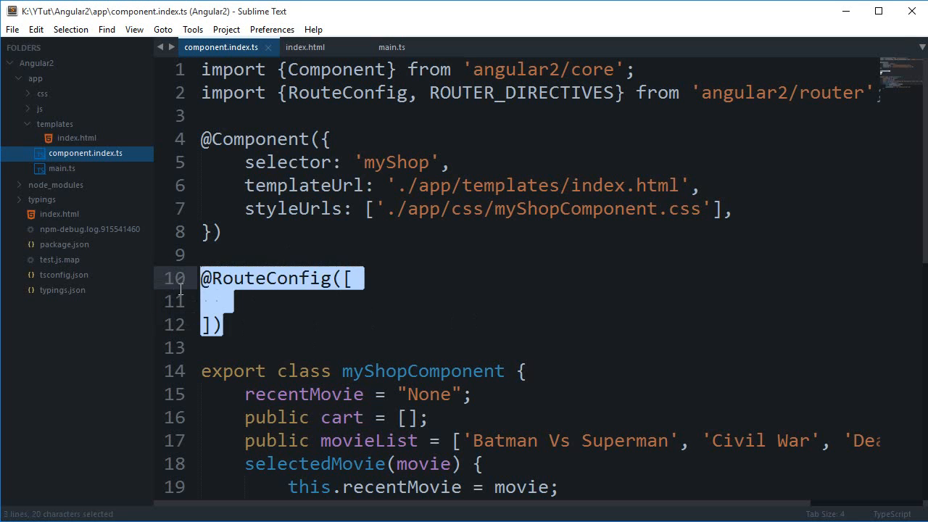
pyautogui.click(264, 317)
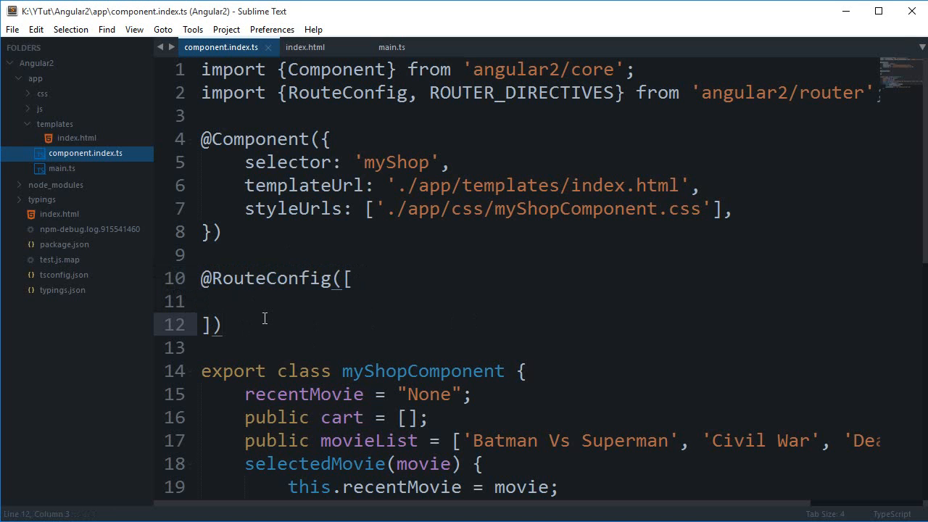
pyautogui.click(348, 300)
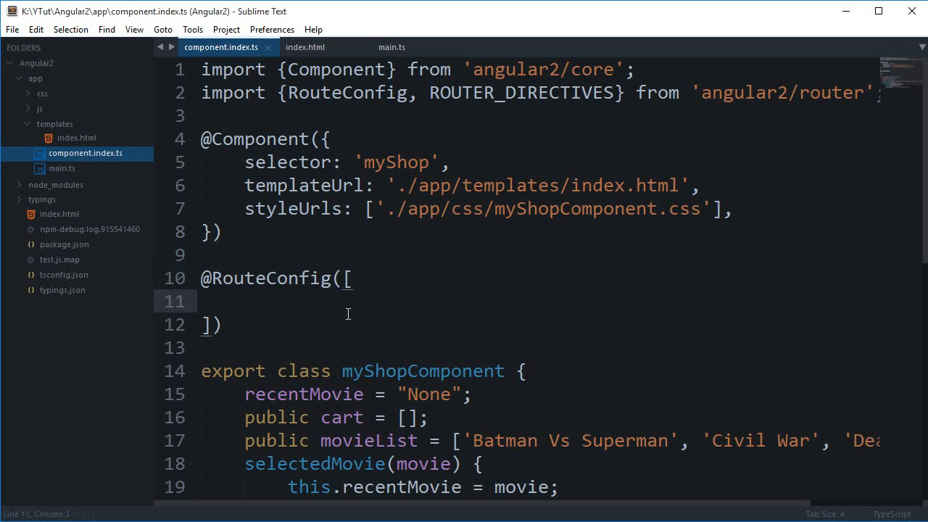
# Add a route entry with path '/cart' and component cartComponent.
pyautogui.write('{')
pyautogui.write('path')
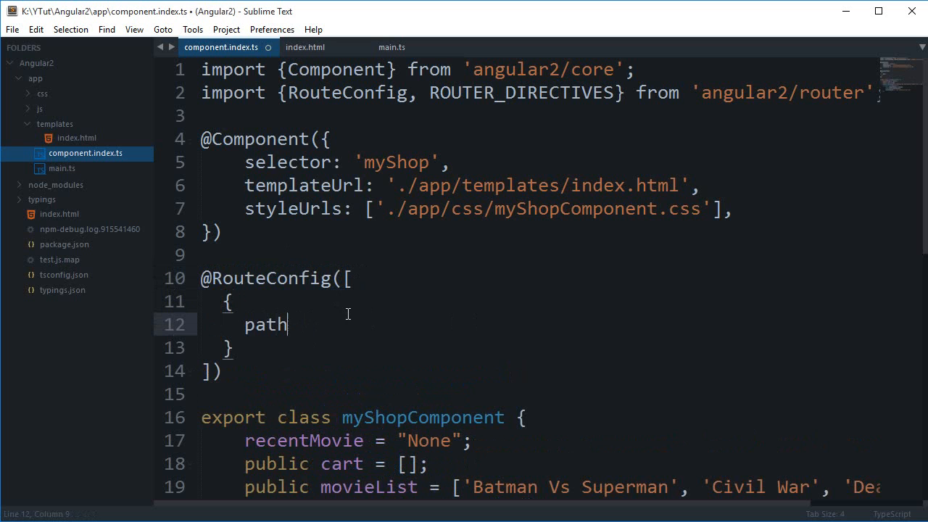
pyautogui.write(": '/cart',")
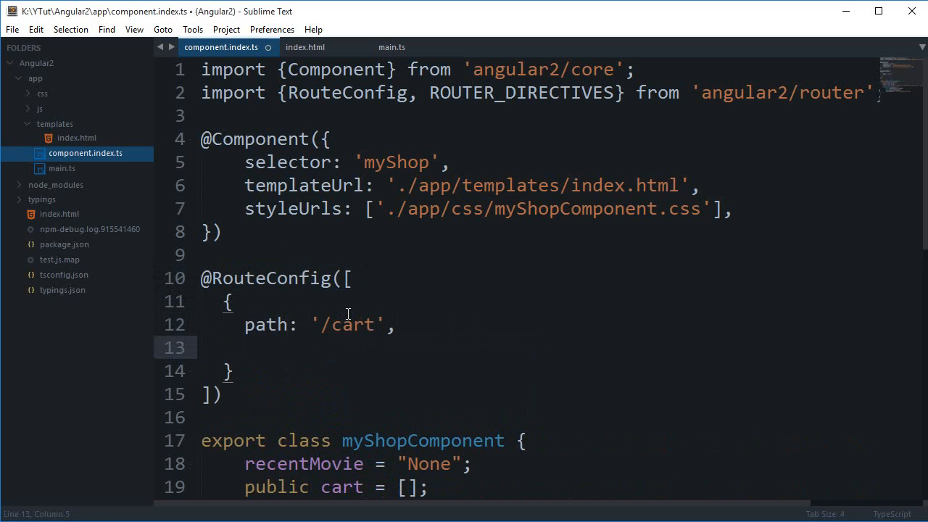
pyautogui.write('co')
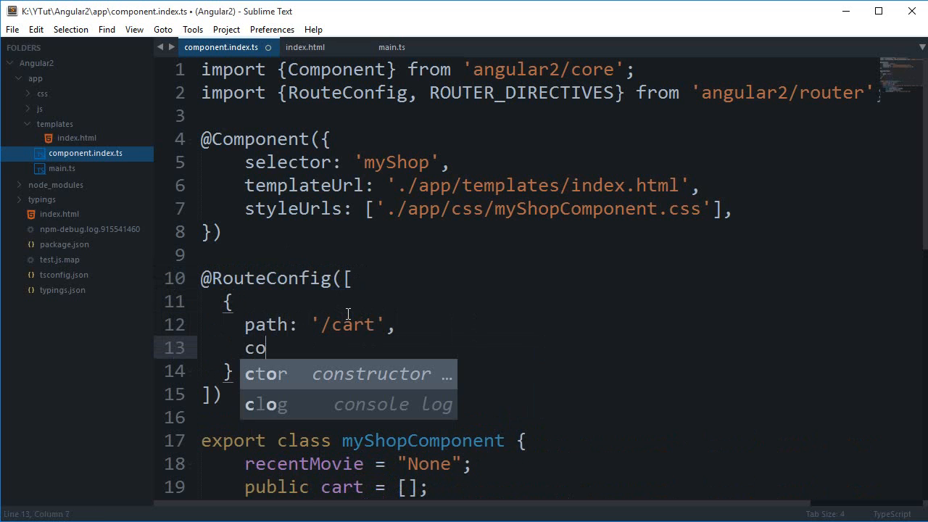
pyautogui.write('ntrolle')
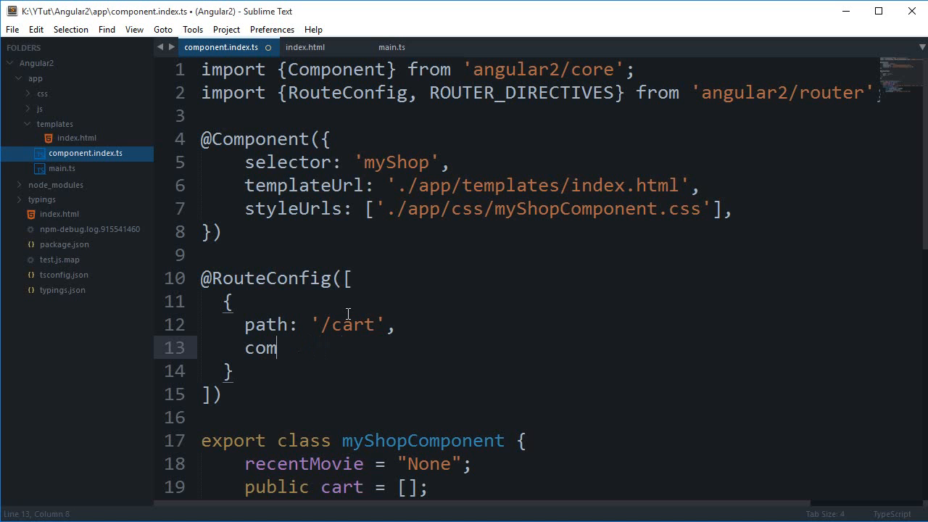
pyautogui.write("ponent: ''")
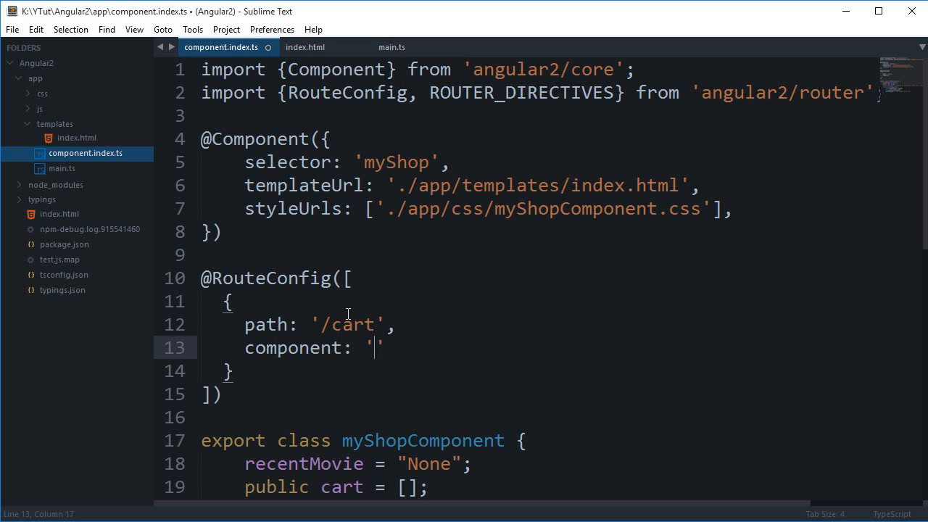
pyautogui.write('my')
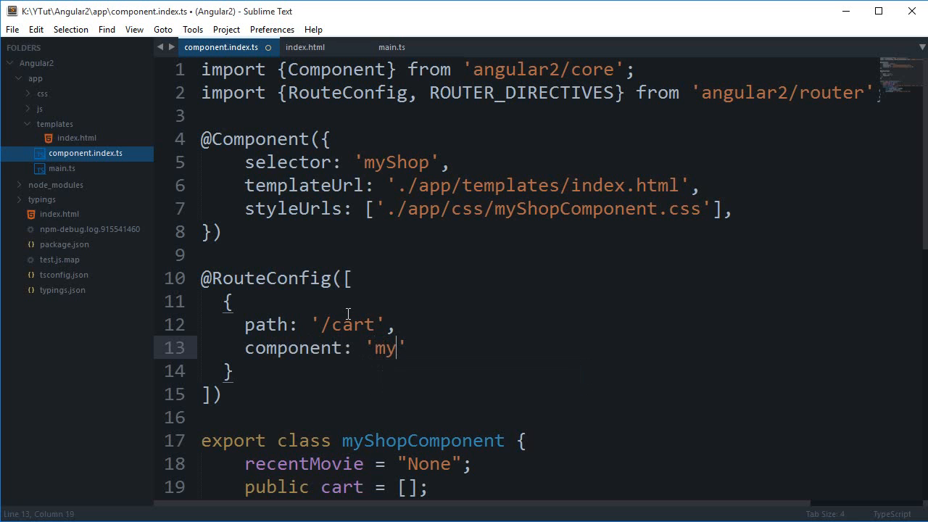
pyautogui.write('cartCompo')
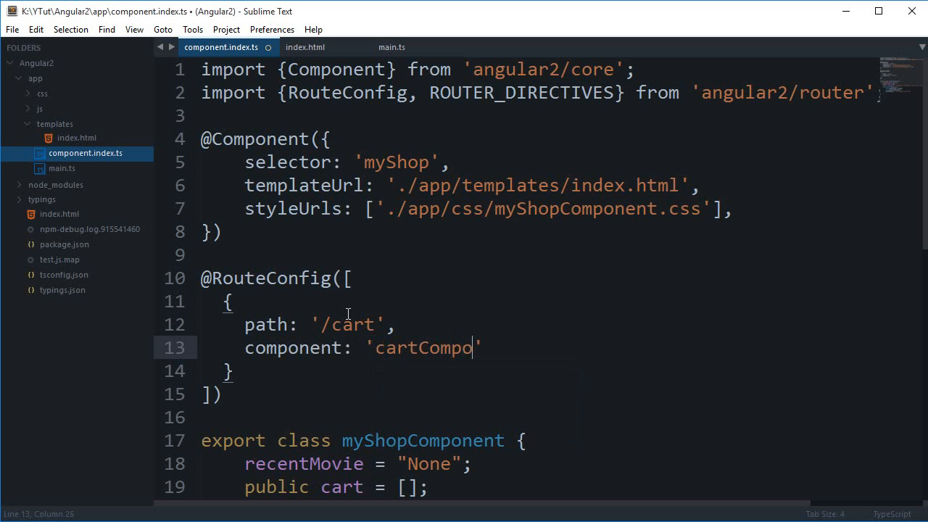
pyautogui.write("nent',")
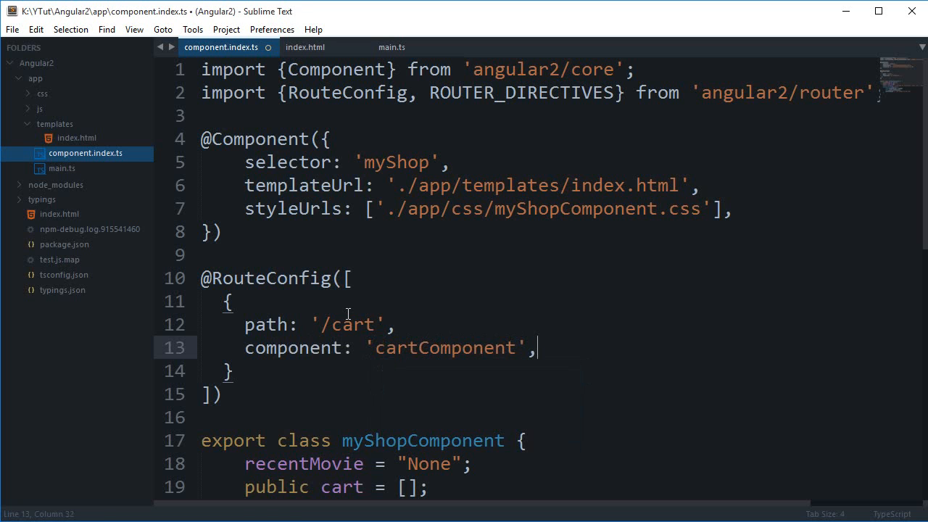
# Name the /cart route 'myFirstCart' on a new line.
pyautogui.press('enter')
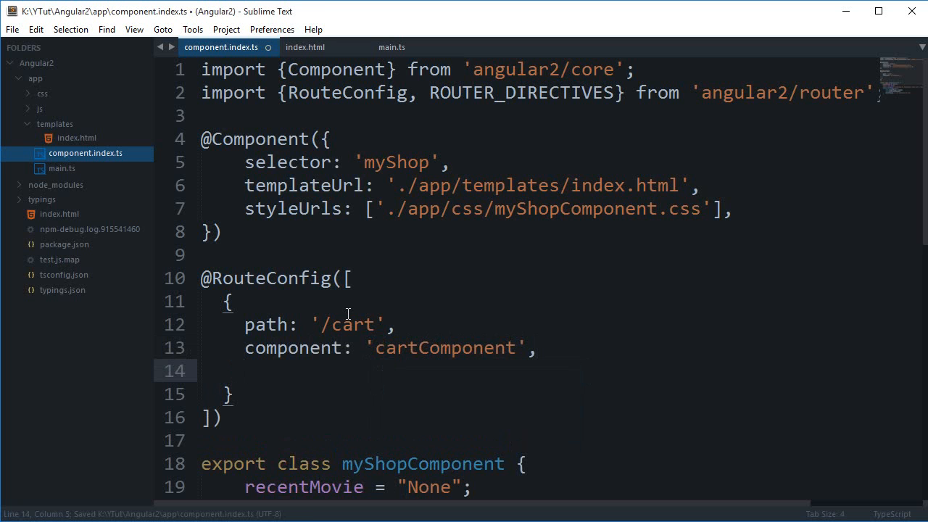
pyautogui.write('name')
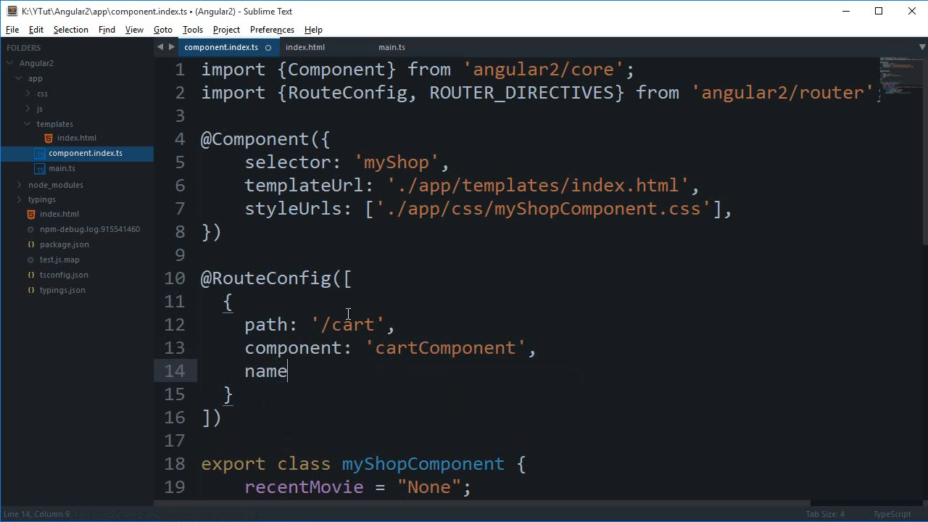
pyautogui.write(": 'my'")
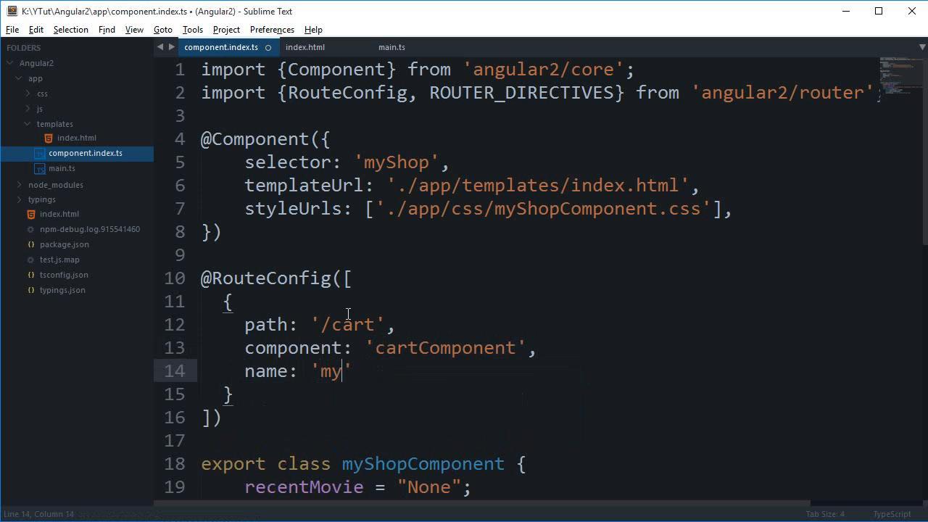
pyautogui.write('First')
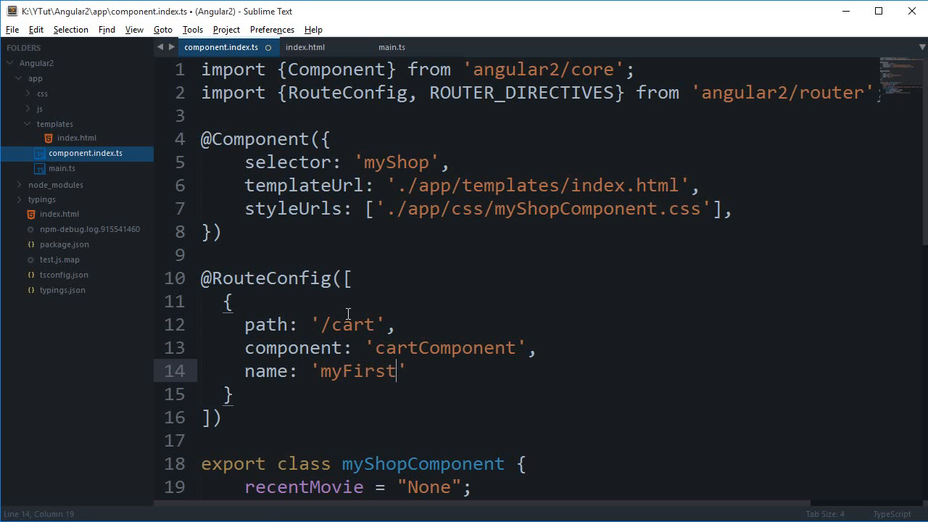
pyautogui.write('Cart')
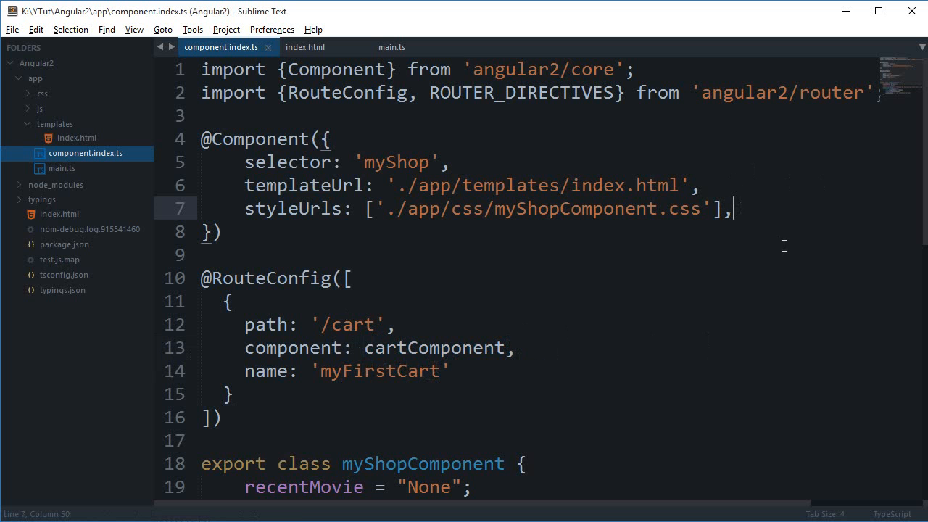
# Comment out the cart div in index.html with <!-- -->.
pyautogui.click(311, 46)
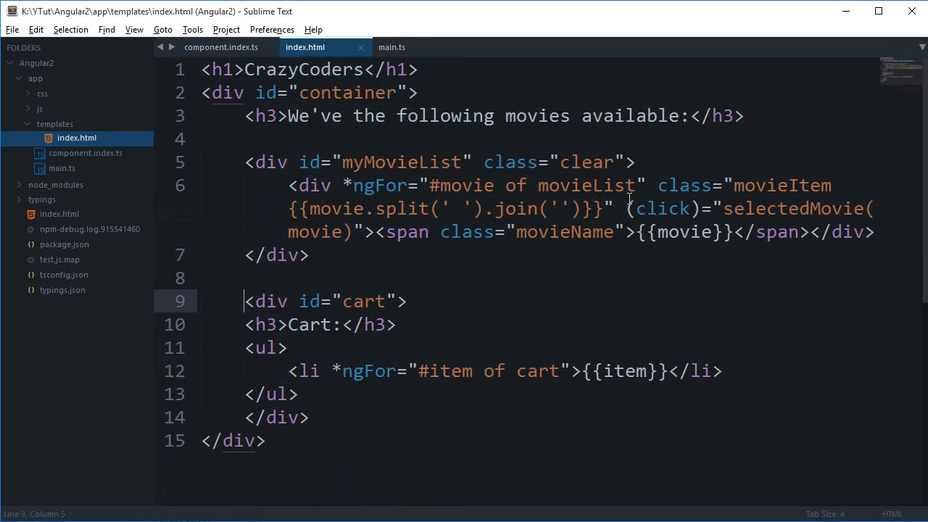
pyautogui.moveTo(650, 406)
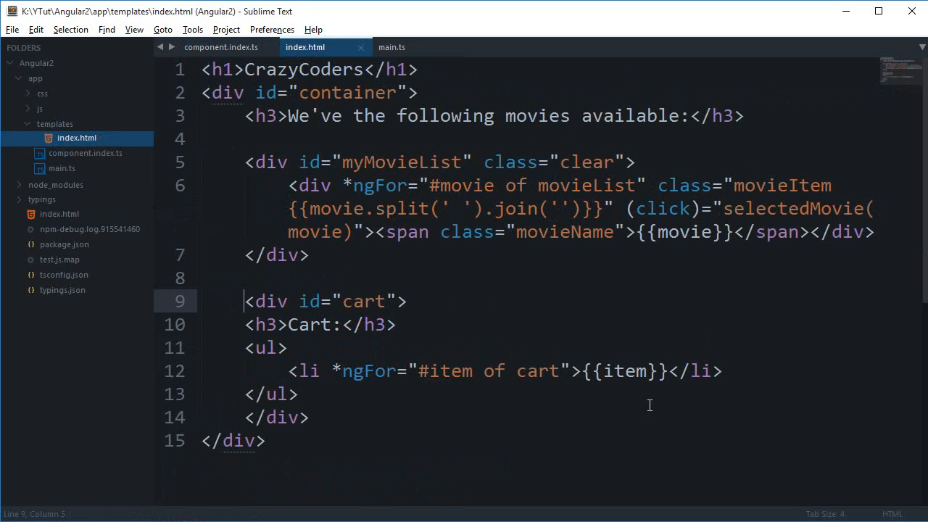
pyautogui.write('<!--')
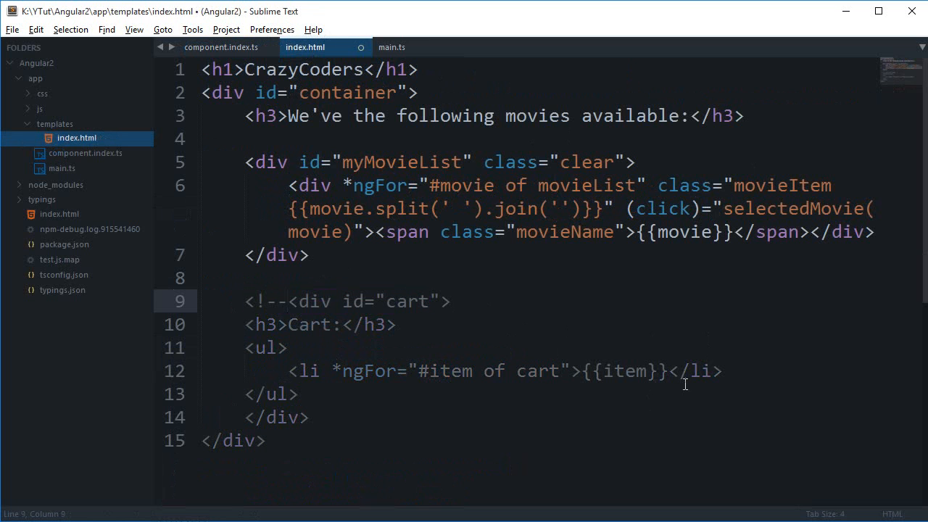
pyautogui.write('-->')
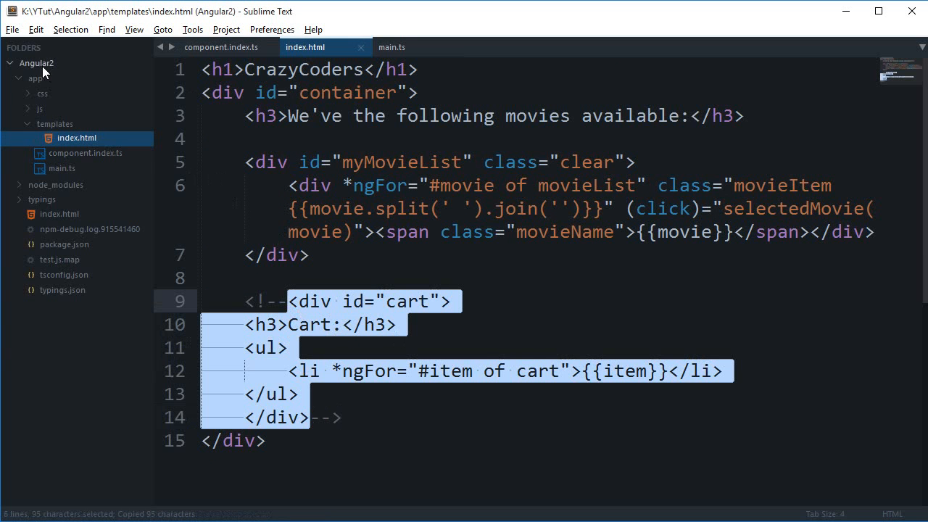
# Create a new file and save it as component.cart.ts in the app folder.
pyautogui.press('ctrl+n')
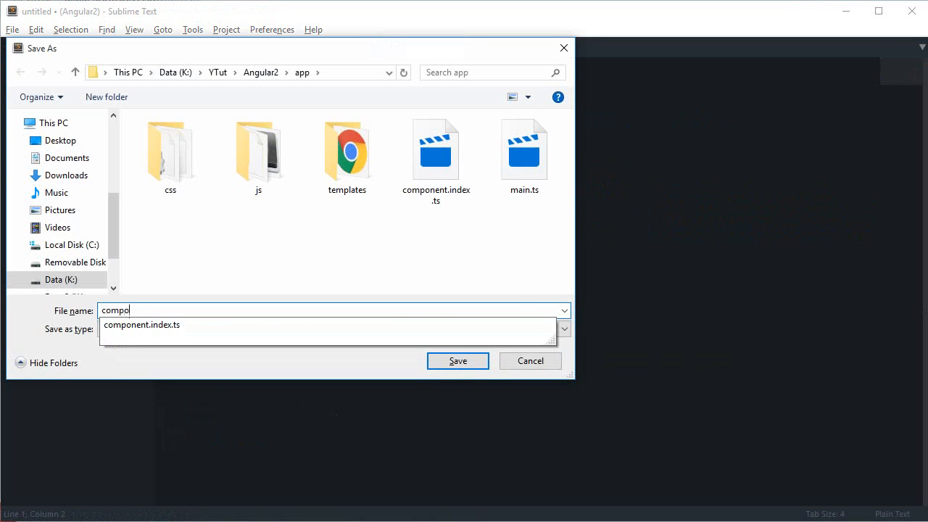
pyautogui.write('component.cart.ts')
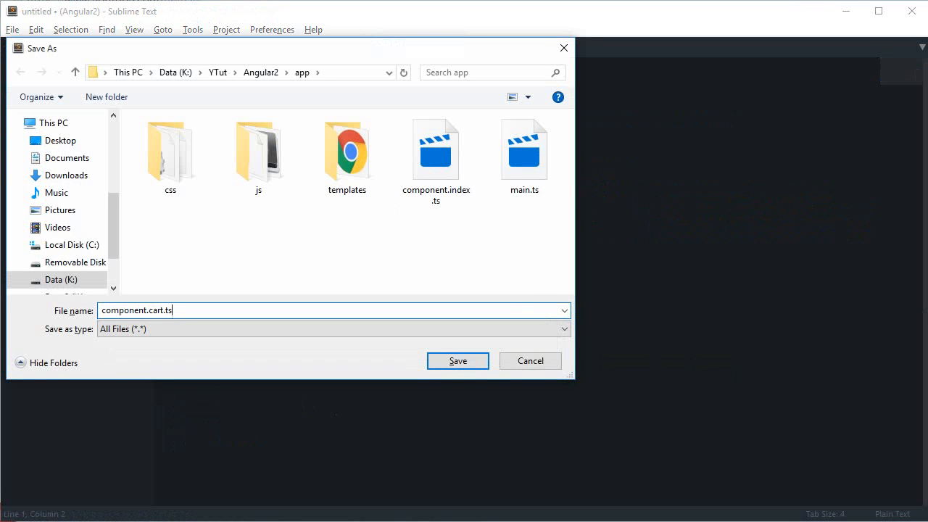
pyautogui.click(459, 359)
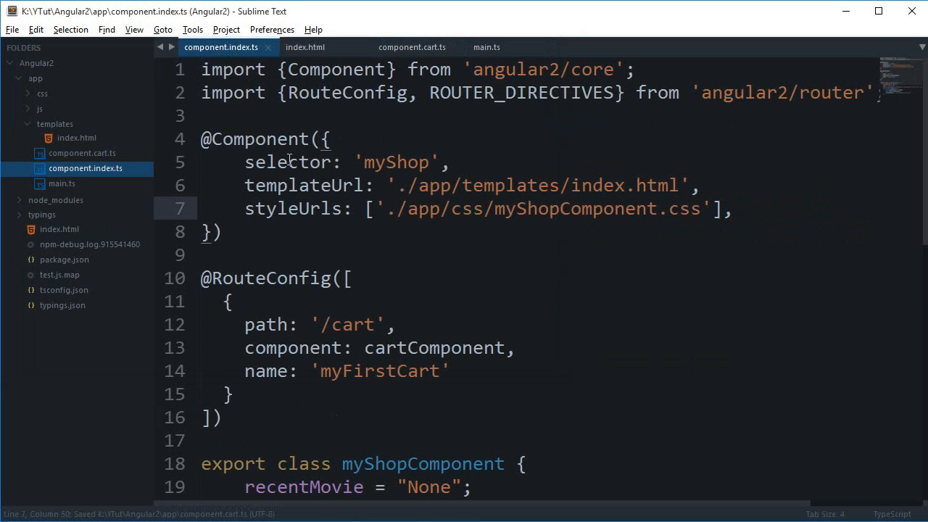
pyautogui.click(415, 46)
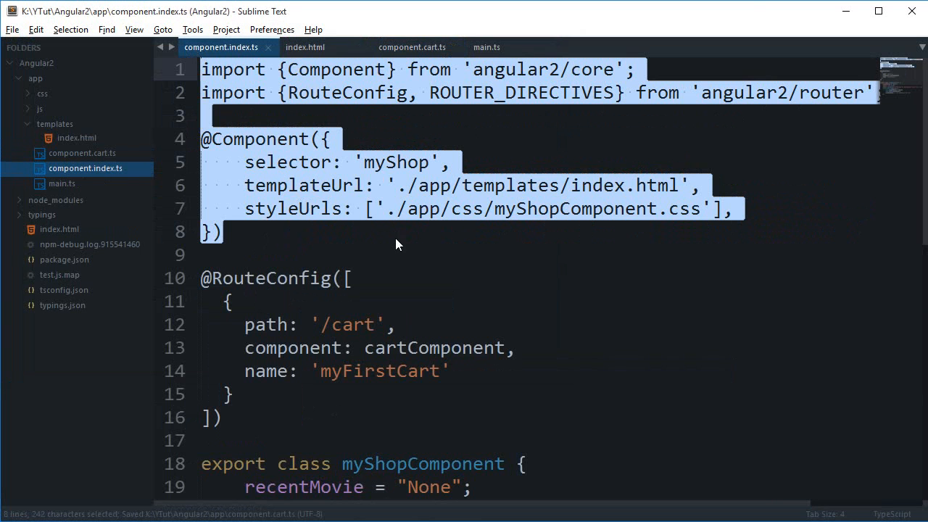
pyautogui.click(316, 46)
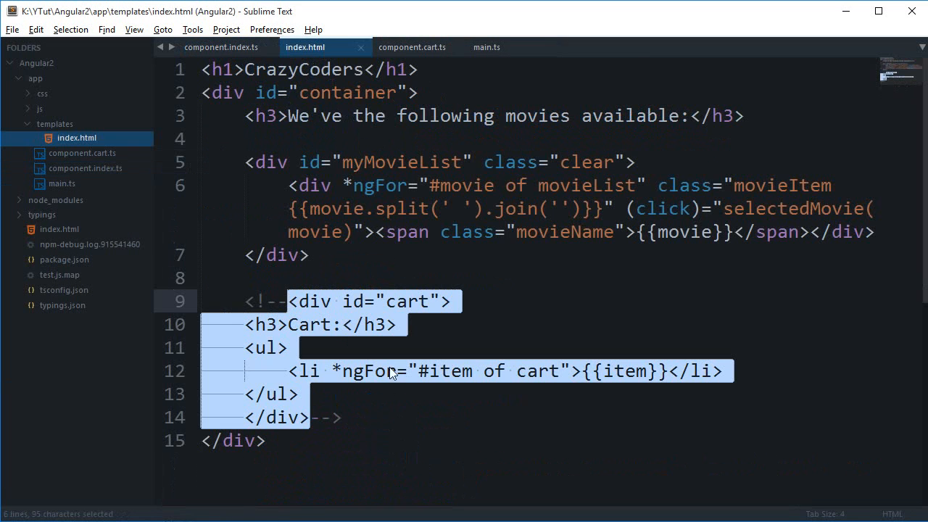
pyautogui.click(413, 46)
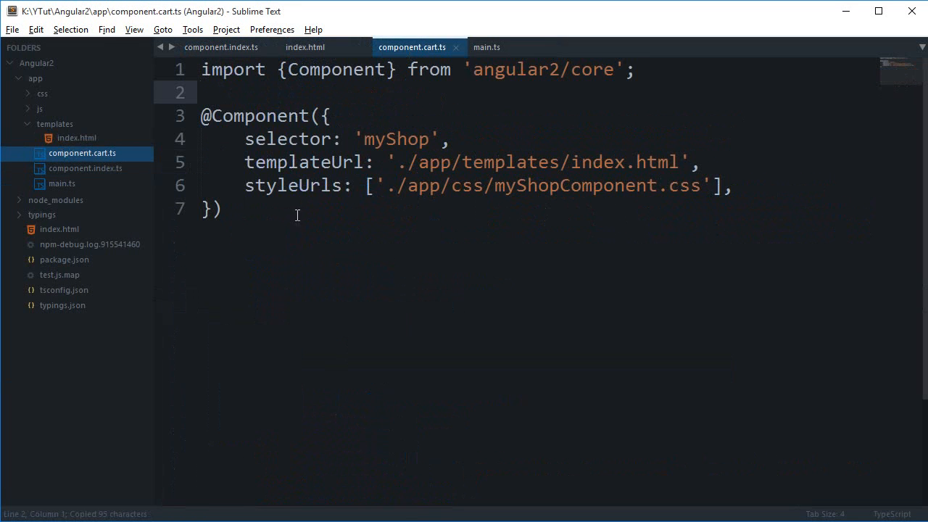
# Give the cart component an inline template starting with <div id="cart">.
pyautogui.press('Delete')
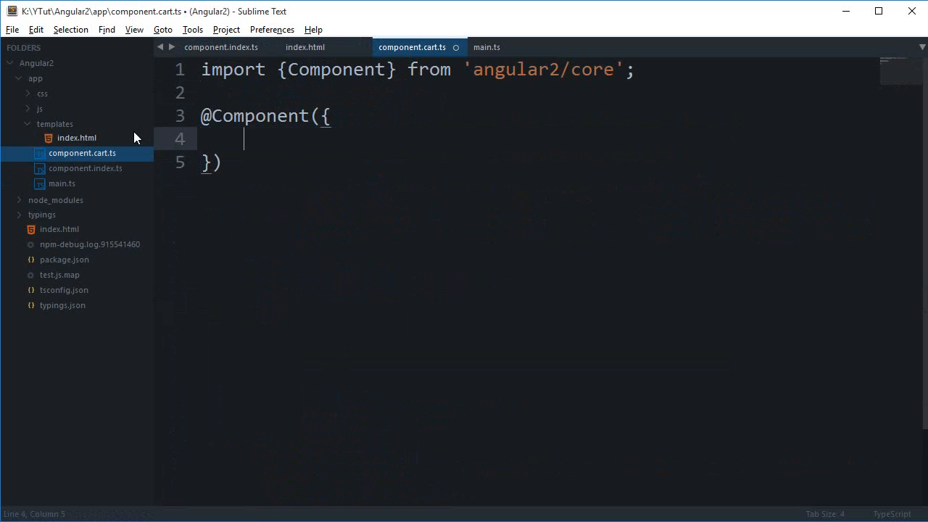
pyautogui.write('template:')
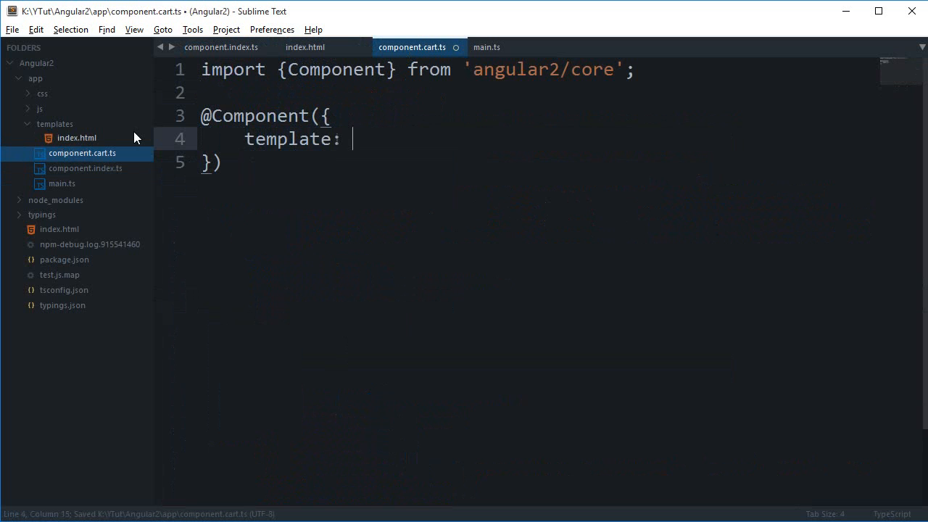
pyautogui.write('`<div id="cart">')
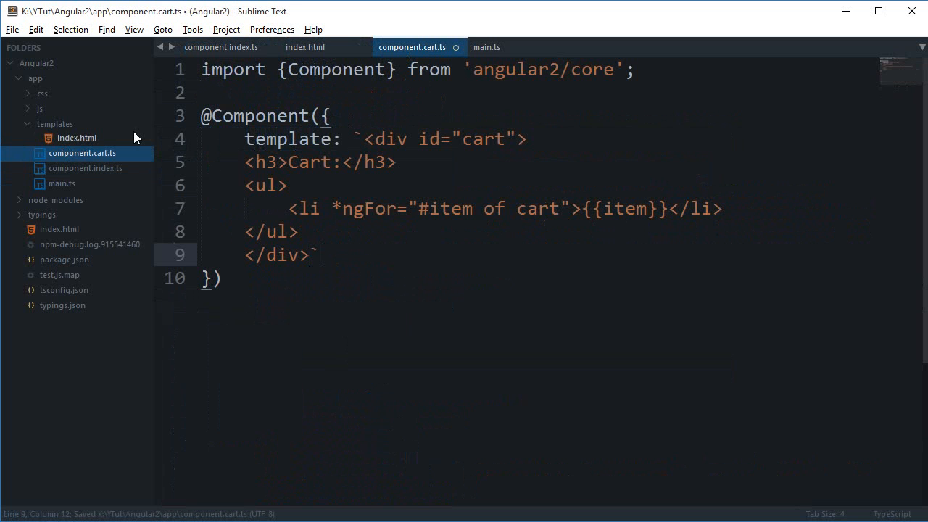
pyautogui.press('enter')
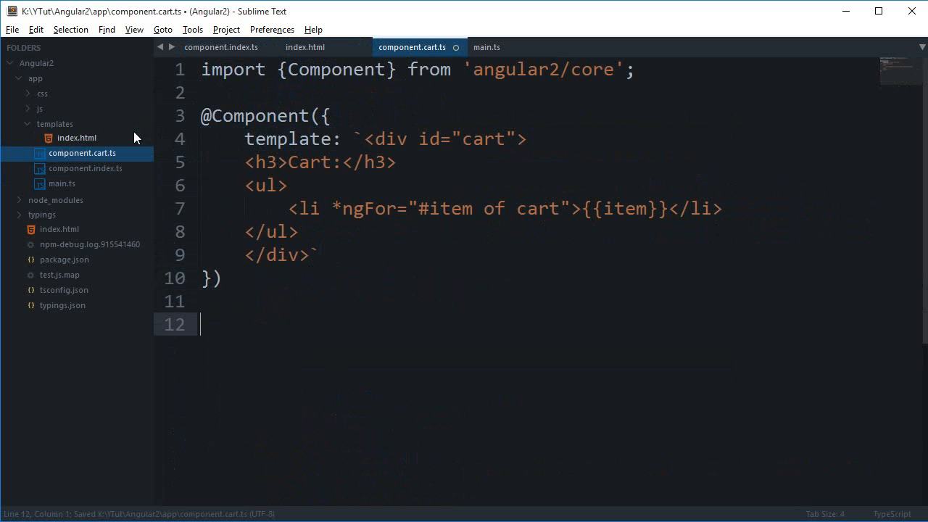
# Export the class cartComponent below the decorator.
pyautogui.write('export cl')
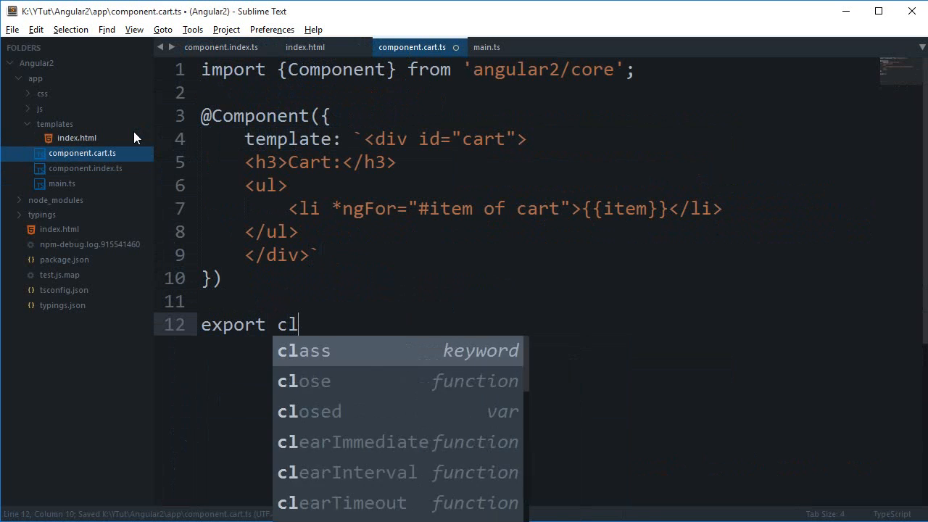
pyautogui.write('ass cartCo')
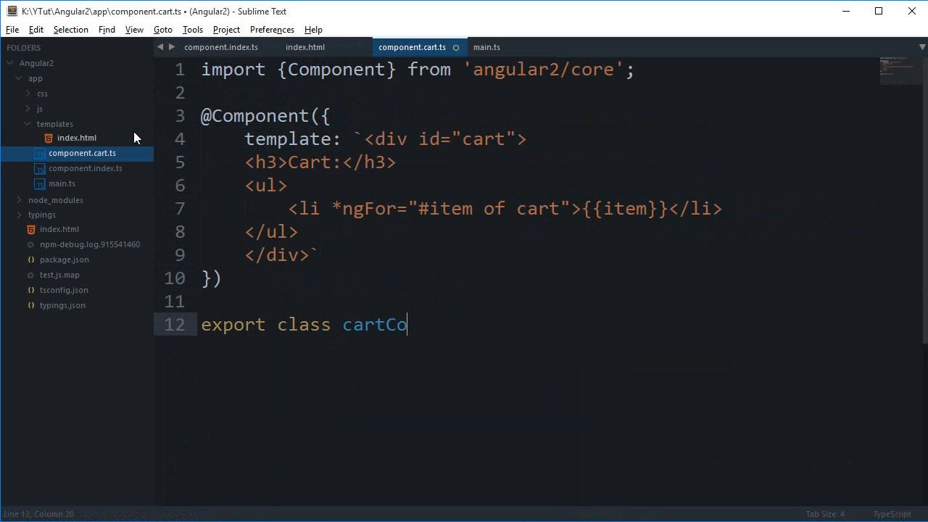
pyautogui.write('mponent {')
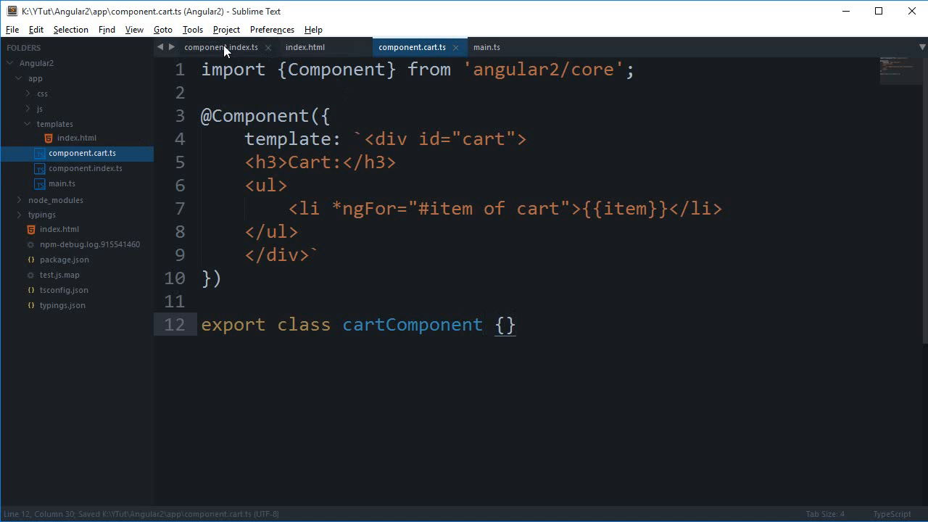
# Add an empty line after the commented cart markup in index.html.
pyautogui.click(221, 46)
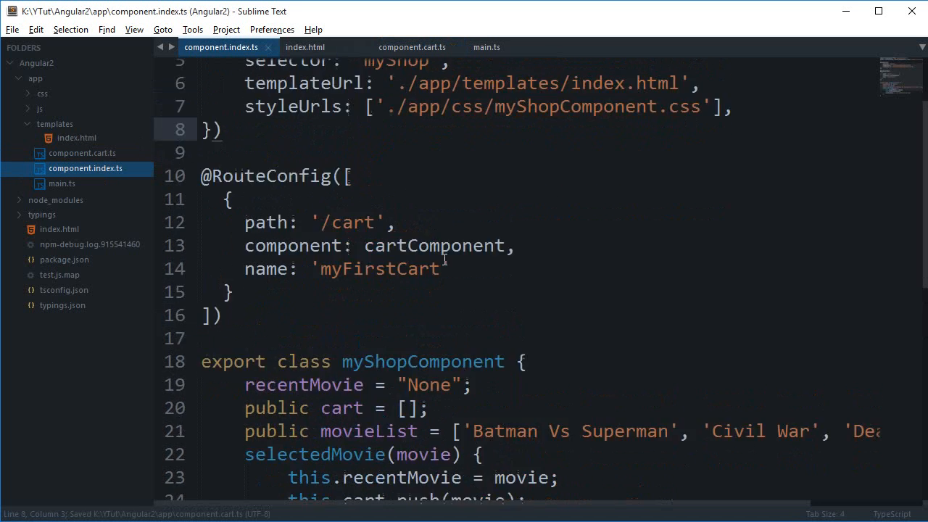
pyautogui.click(305, 46)
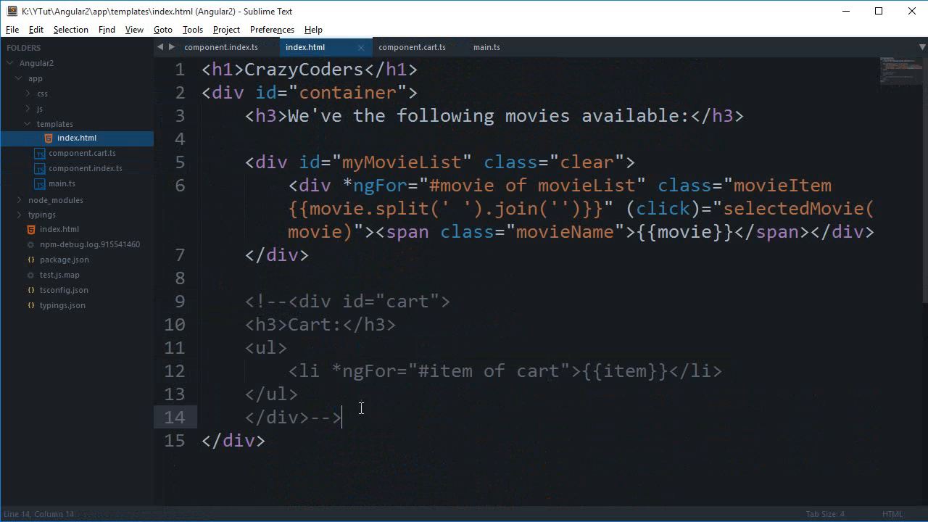
pyautogui.press('Enter')
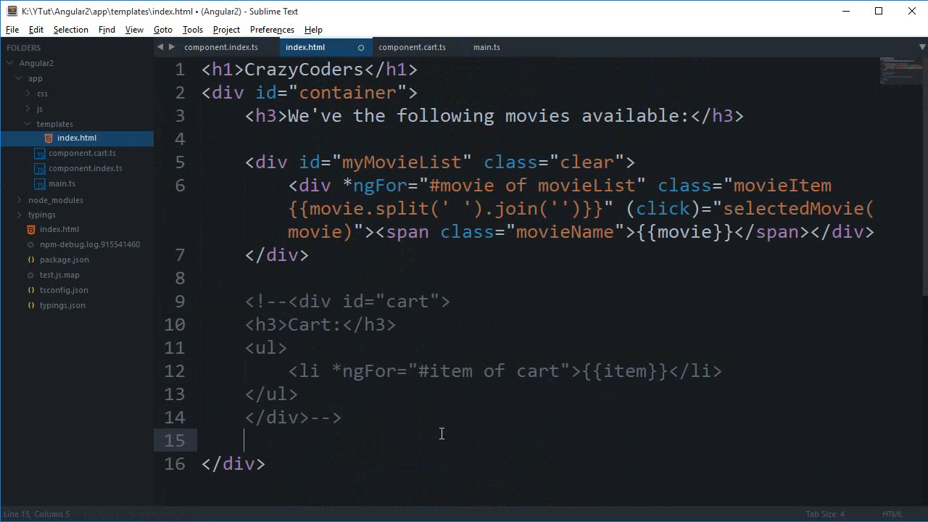
# Return to the shop component and highlight the cart path in the route.
pyautogui.click(220, 47)
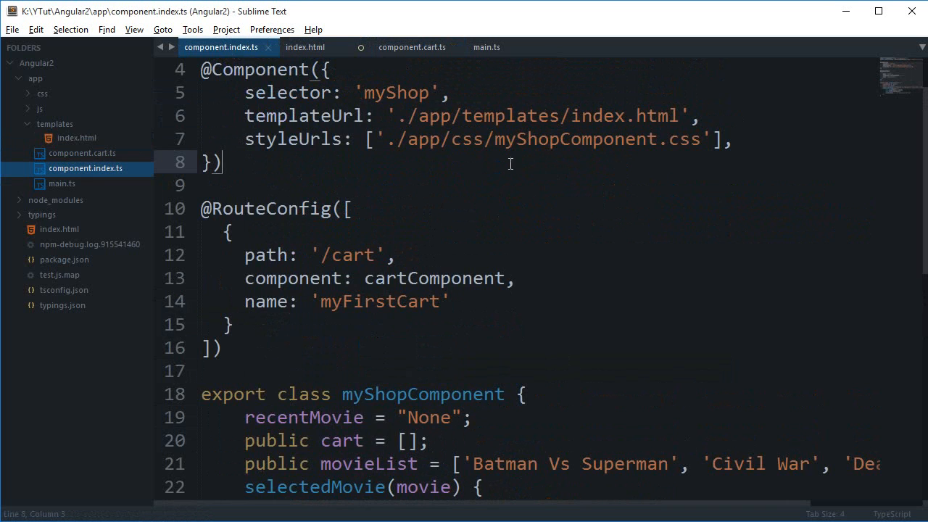
pyautogui.scroll(3)
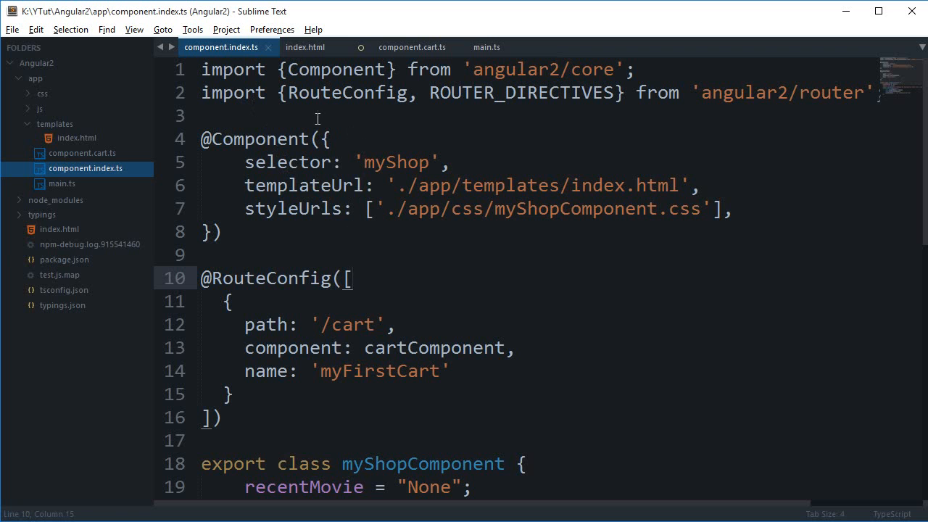
pyautogui.doubleClick(351, 325)
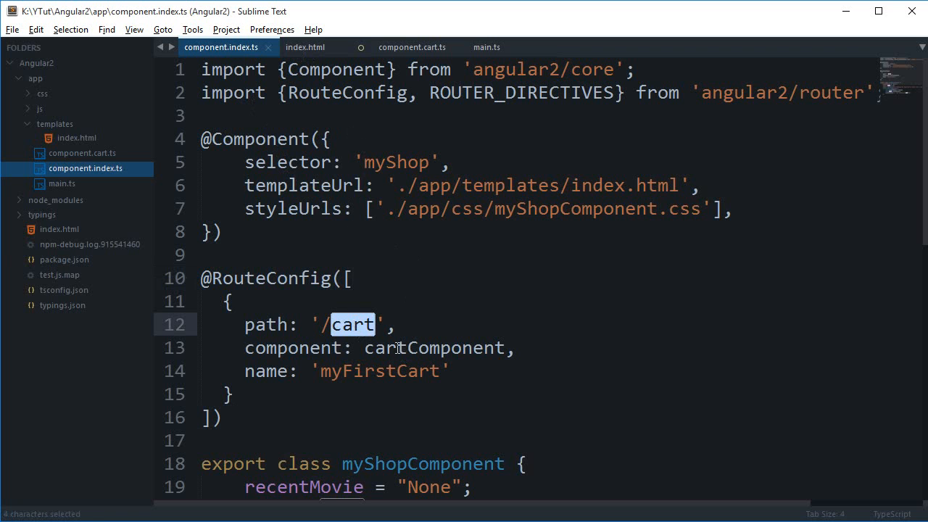
pyautogui.moveTo(475, 344)
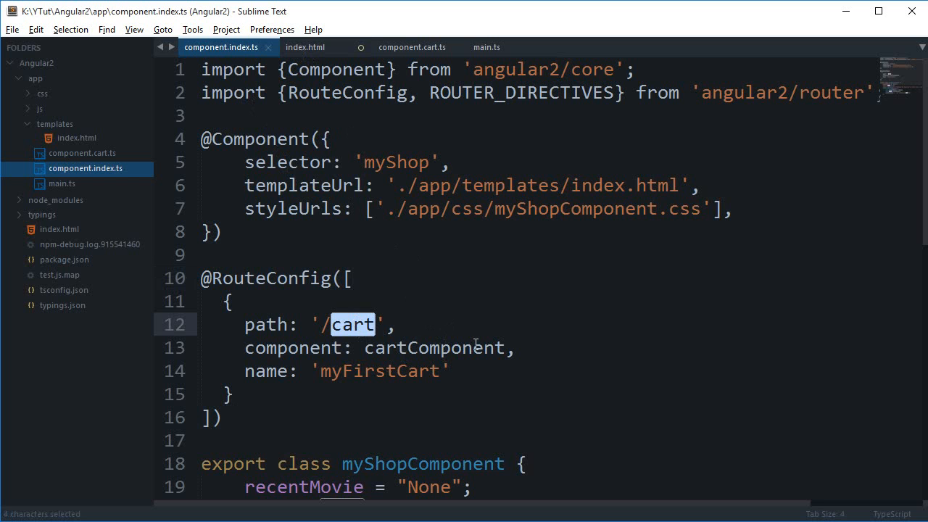
# Add a <router-outlet></router-outlet> element to the index.html template.
pyautogui.click(308, 46)
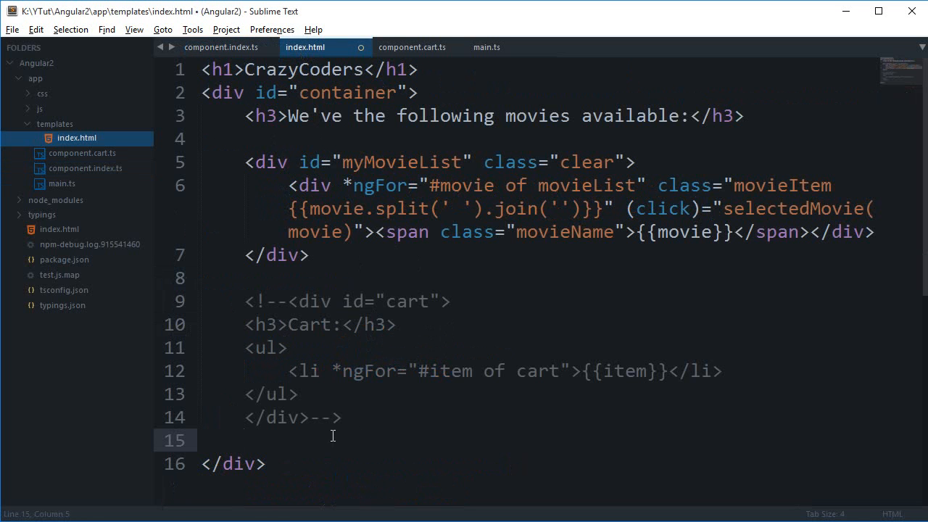
pyautogui.write('<rout')
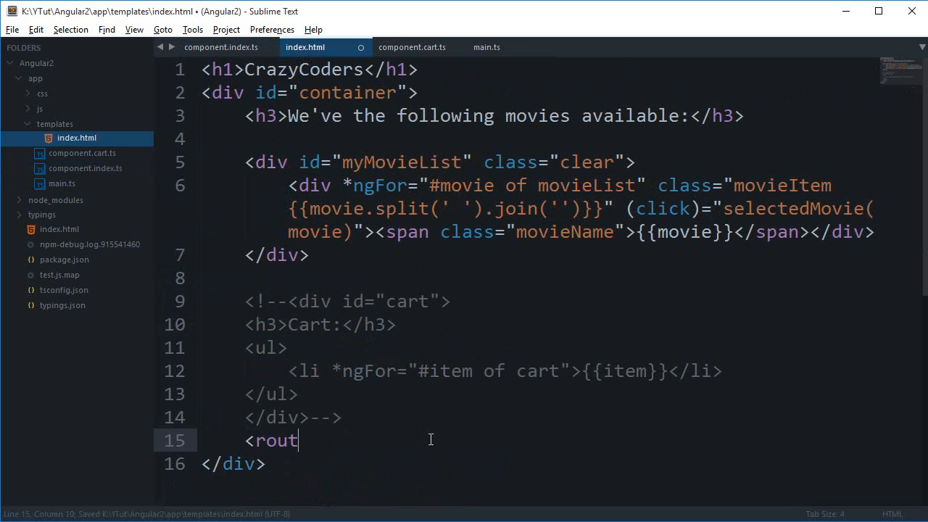
pyautogui.write('e-')
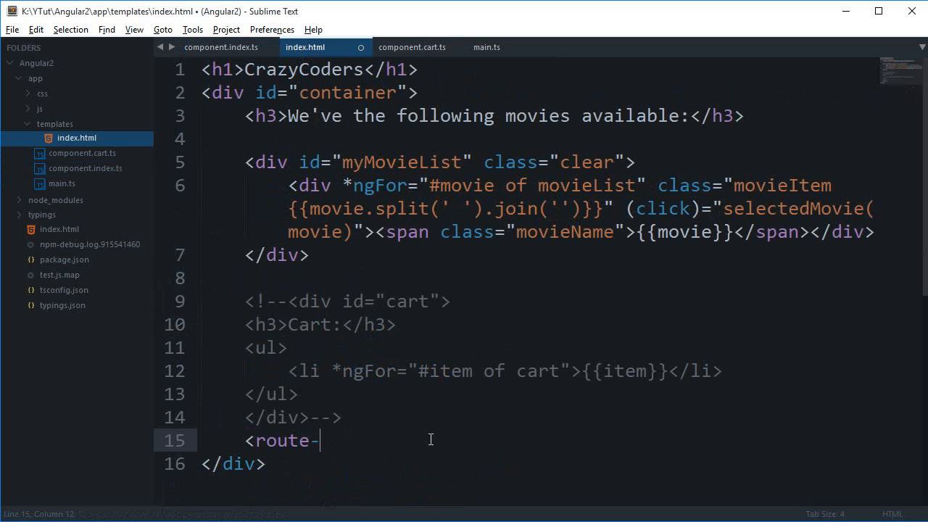
pyautogui.write('r')
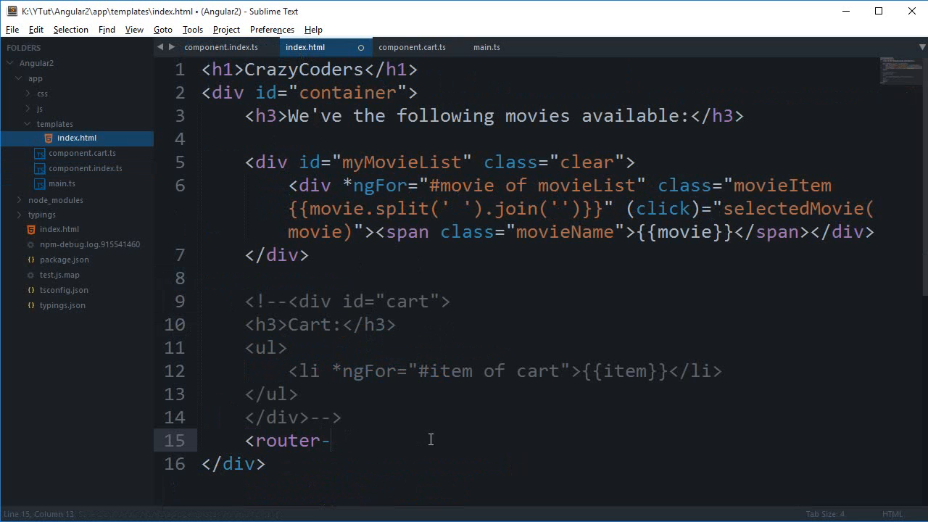
pyautogui.write('outlet')
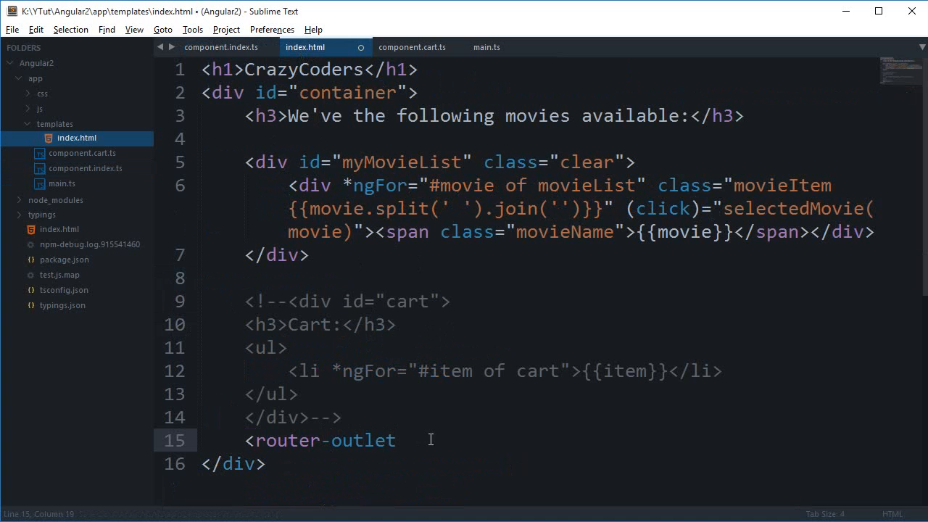
pyautogui.write('>')
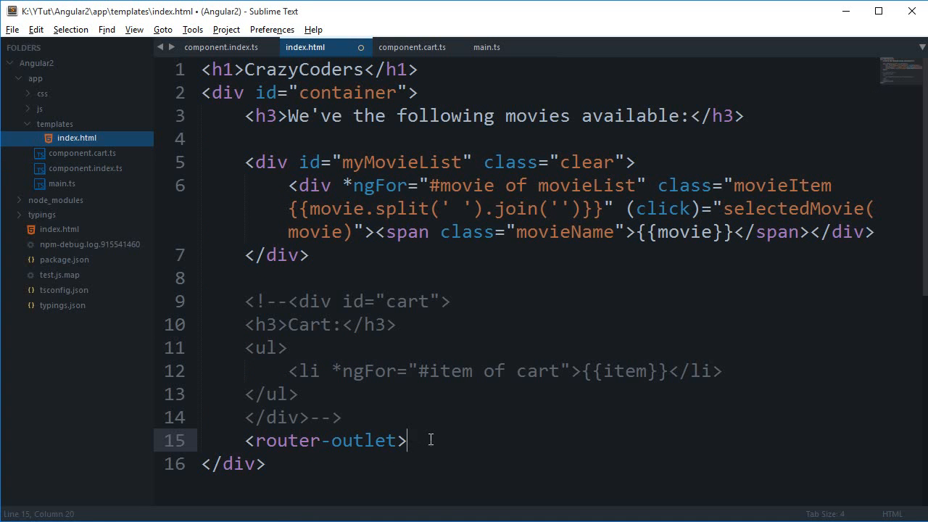
pyautogui.write('</router-outlet>')
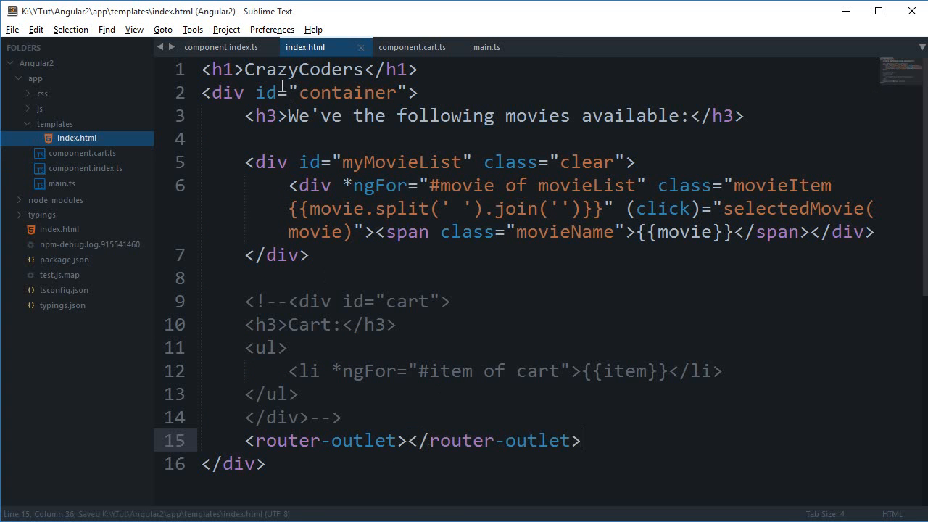
# Add a directives entry to the shop component, then show the cartComponent-not-defined console error.
pyautogui.click(220, 46)
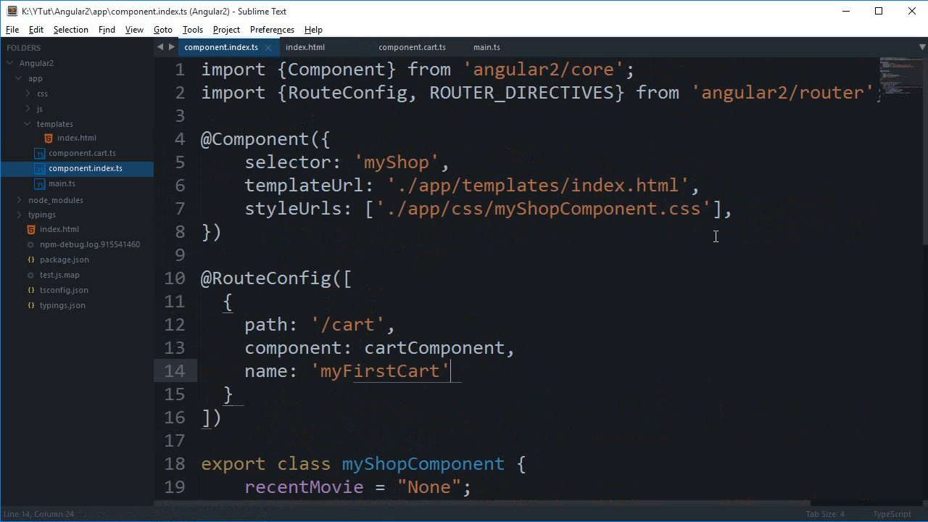
pyautogui.write('directives')
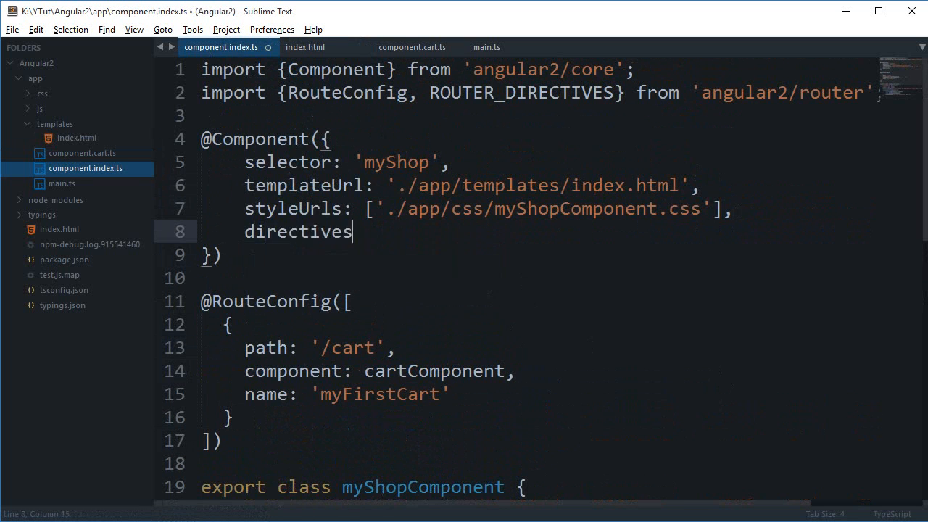
pyautogui.click(305, 47)
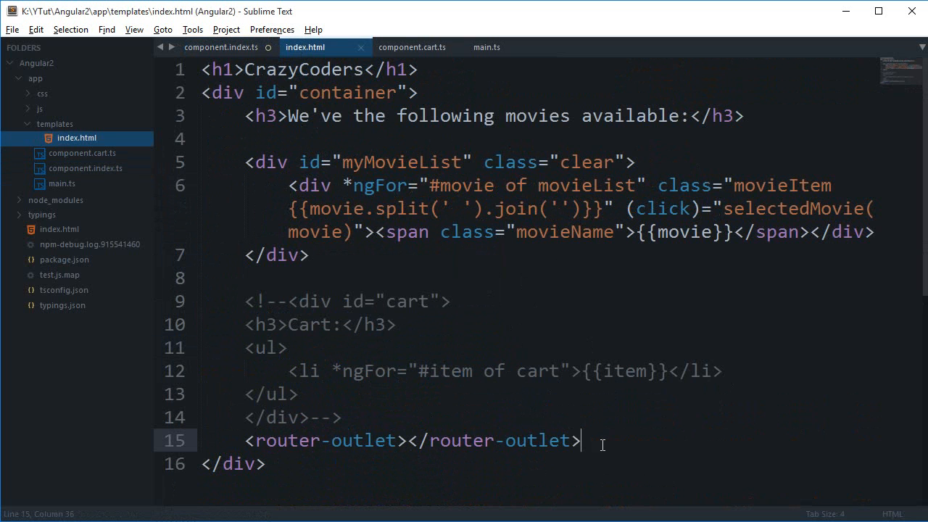
pyautogui.click(221, 46)
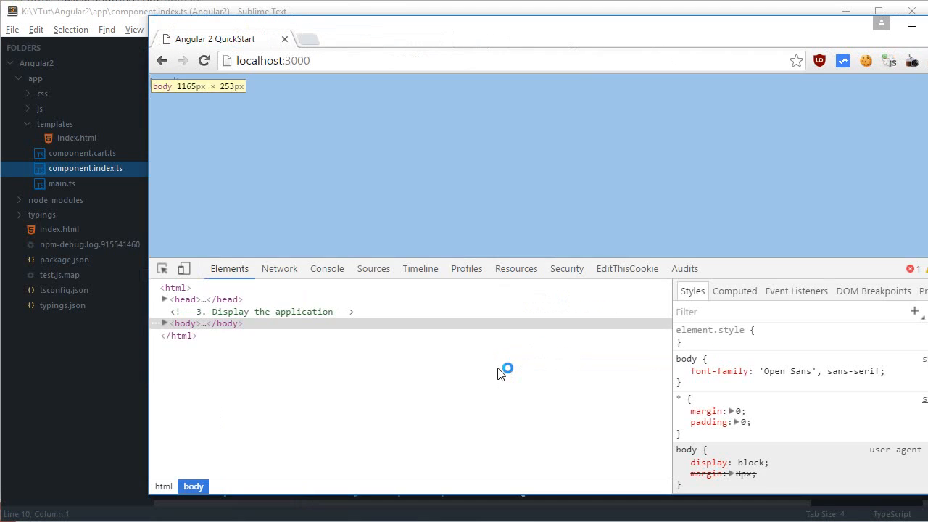
pyautogui.click(327, 268)
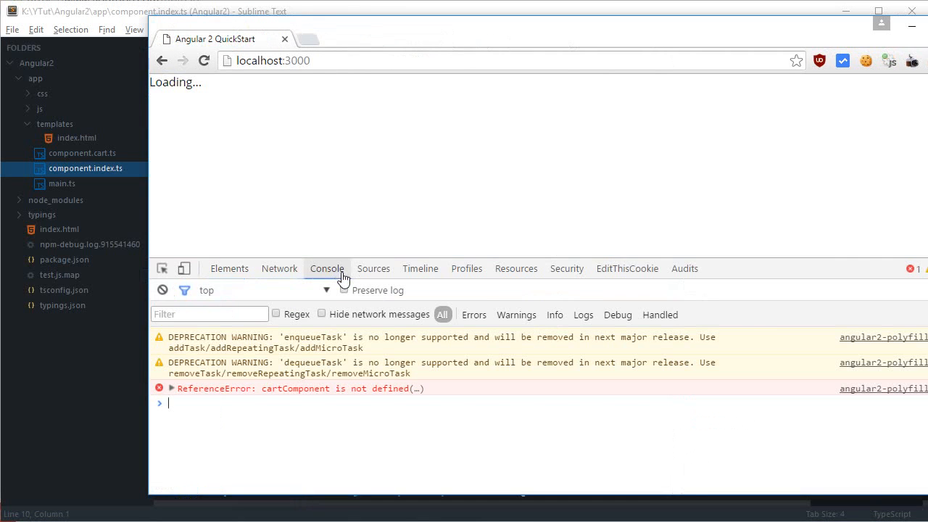
pyautogui.moveTo(129, 416)
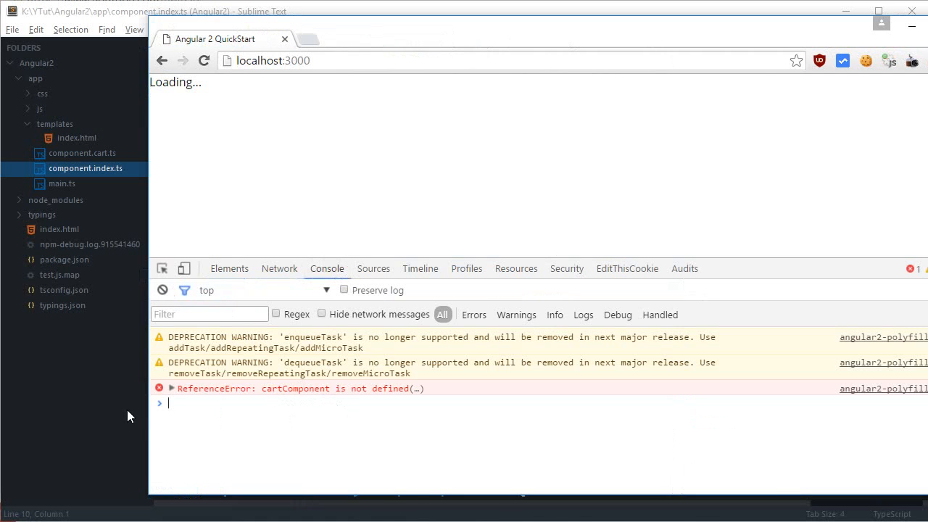
# Add import {cartComponent} from './component.cart' to the shop component.
pyautogui.write('imp')
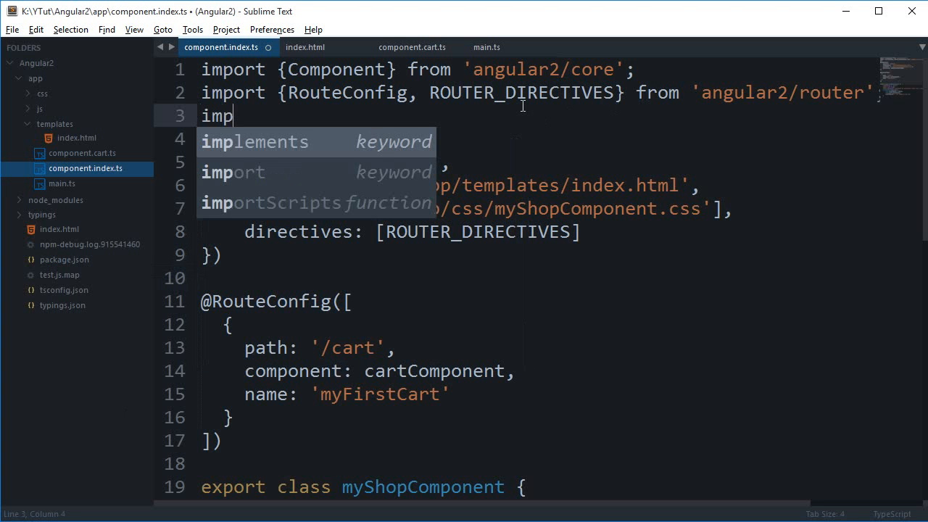
pyautogui.write('ort {c')
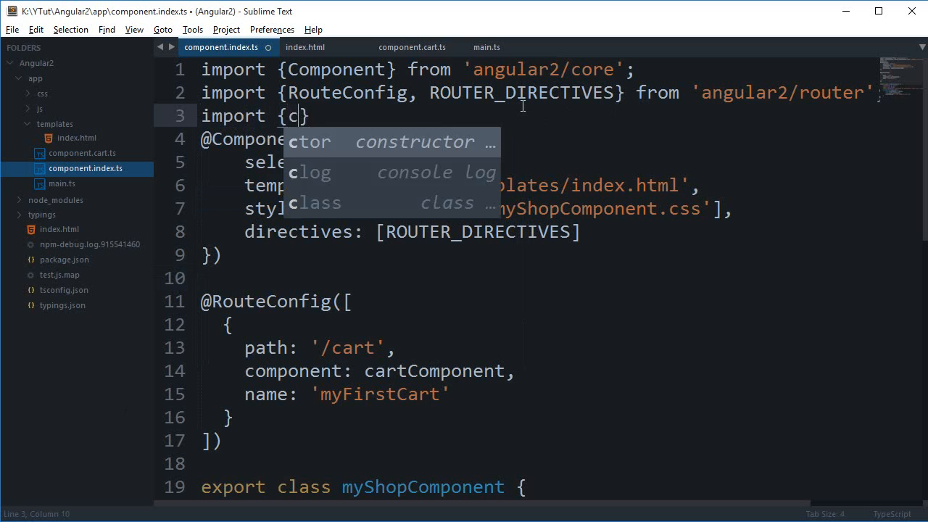
pyautogui.write('artCompo')
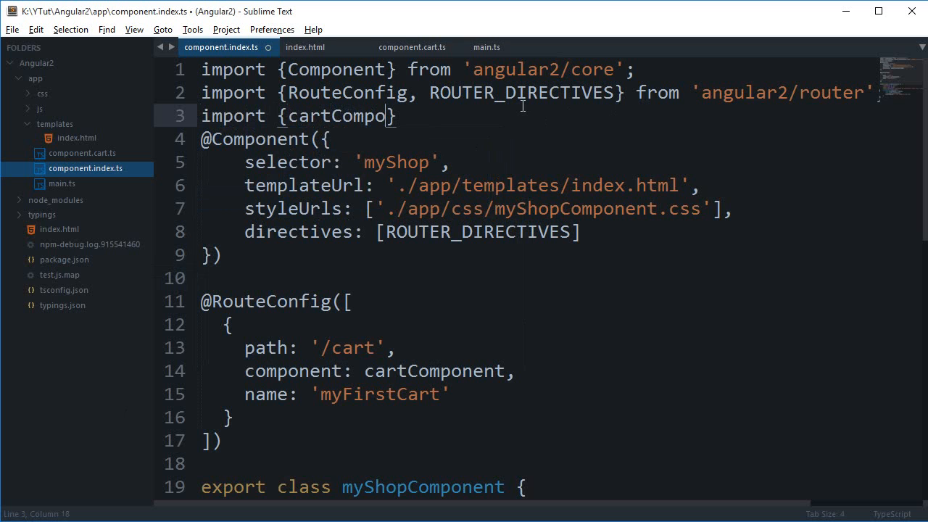
pyautogui.write('nent} fro')
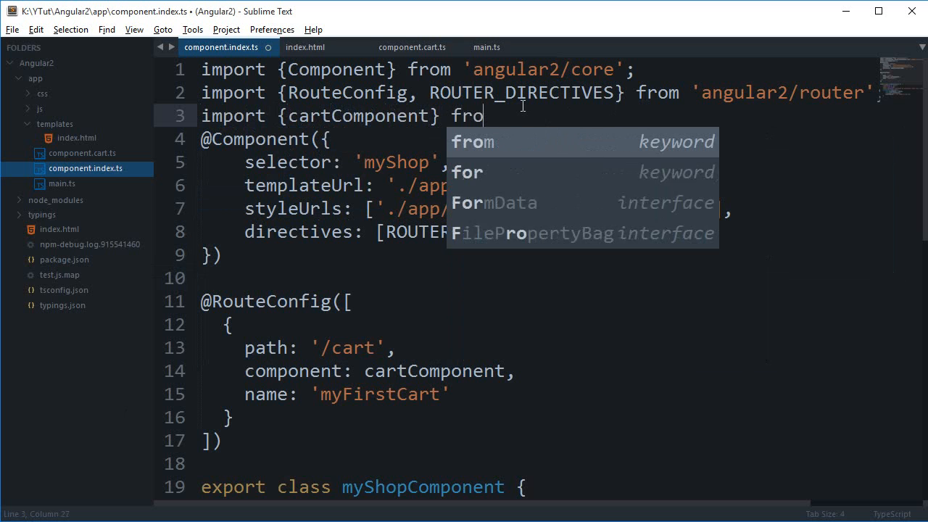
pyautogui.write("m './")
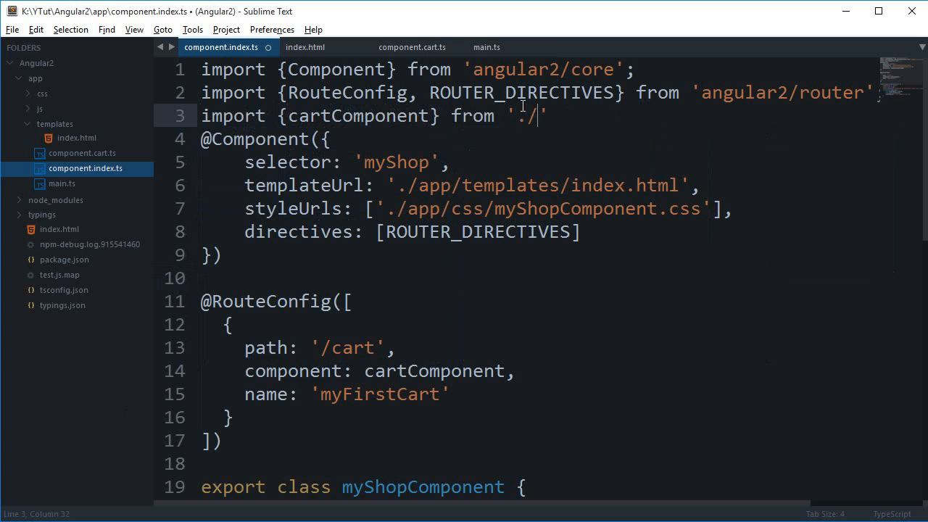
pyautogui.write('component')
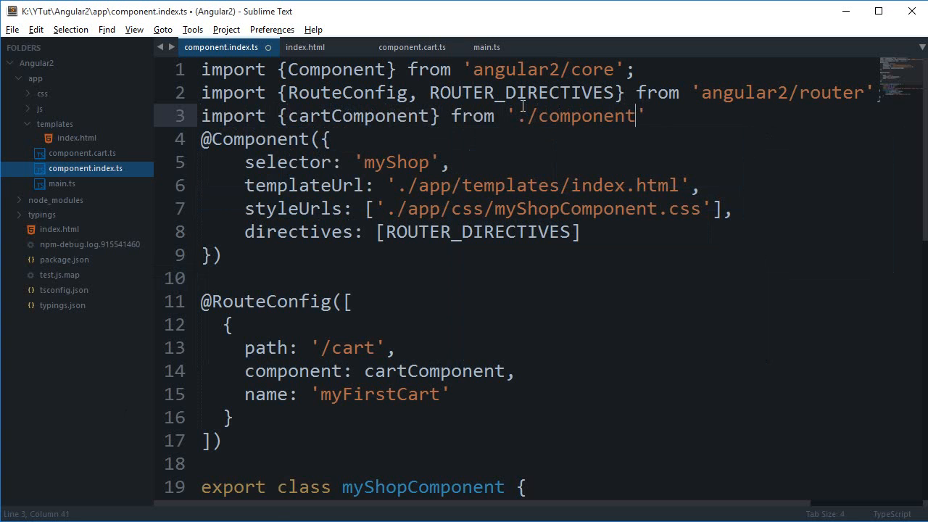
pyautogui.write('.cart')
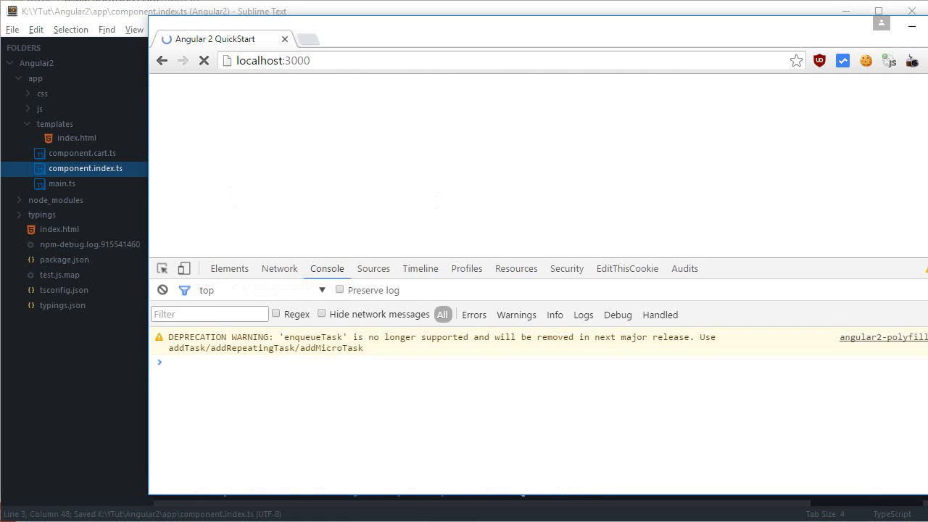
# Reload the shop app and view the movie list loading at /cart.
pyautogui.click(203, 61)
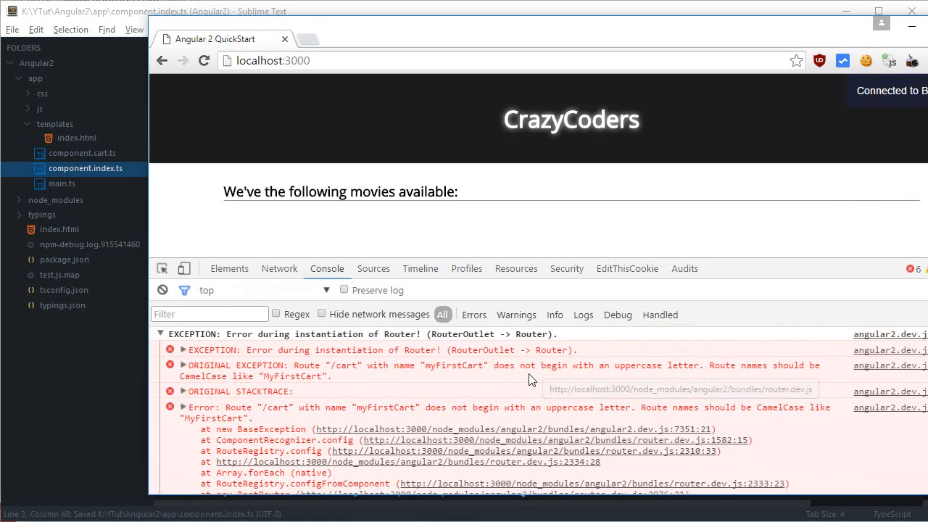
pyautogui.moveTo(510, 396)
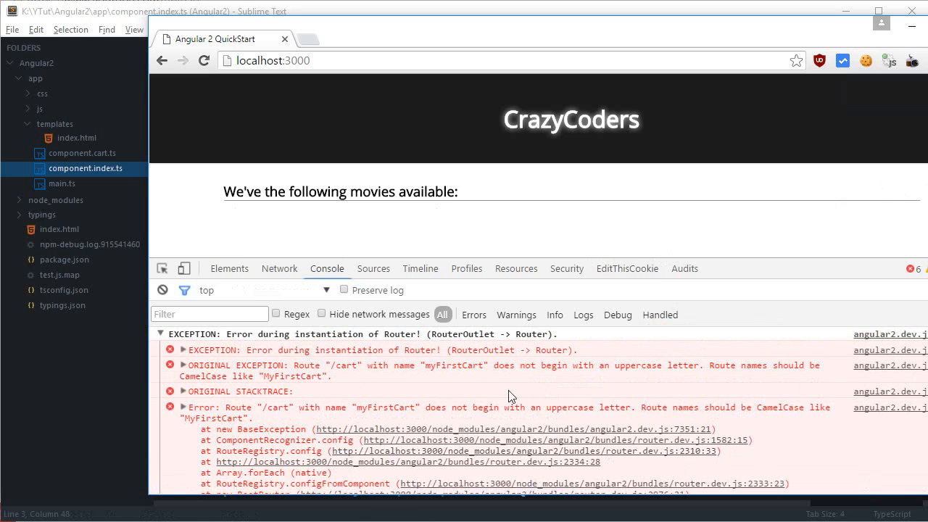
pyautogui.moveTo(447, 417)
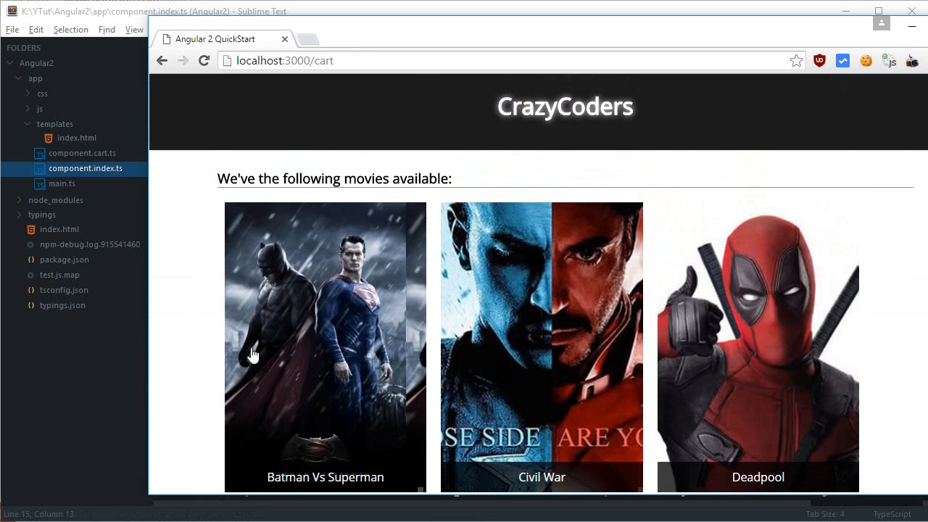
pyautogui.scroll(-3)
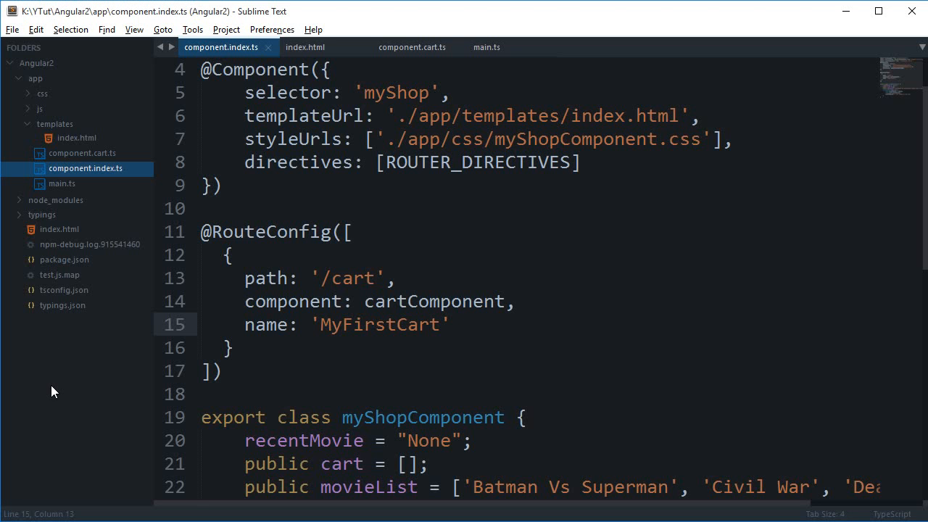
# Add an <a href="/cart">My Cart</a> link to index.html and save.
pyautogui.click(305, 46)
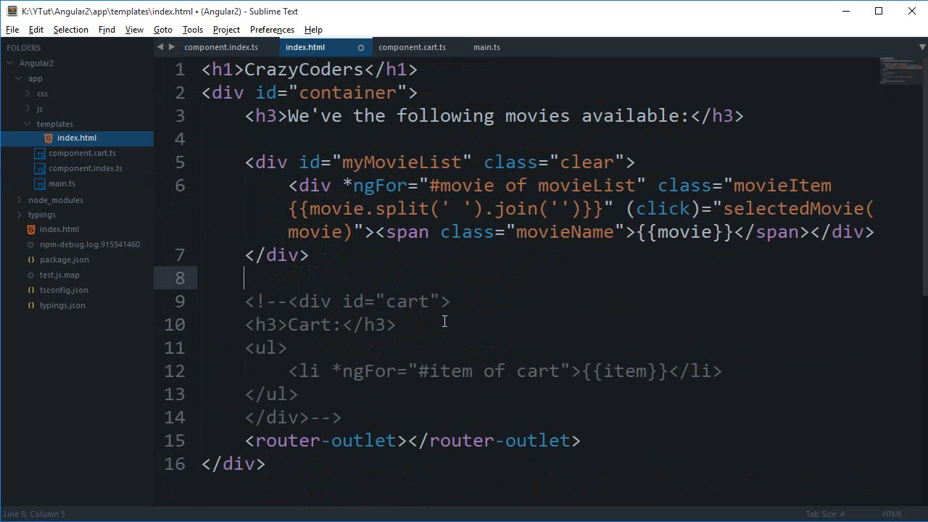
pyautogui.write('<a href=')
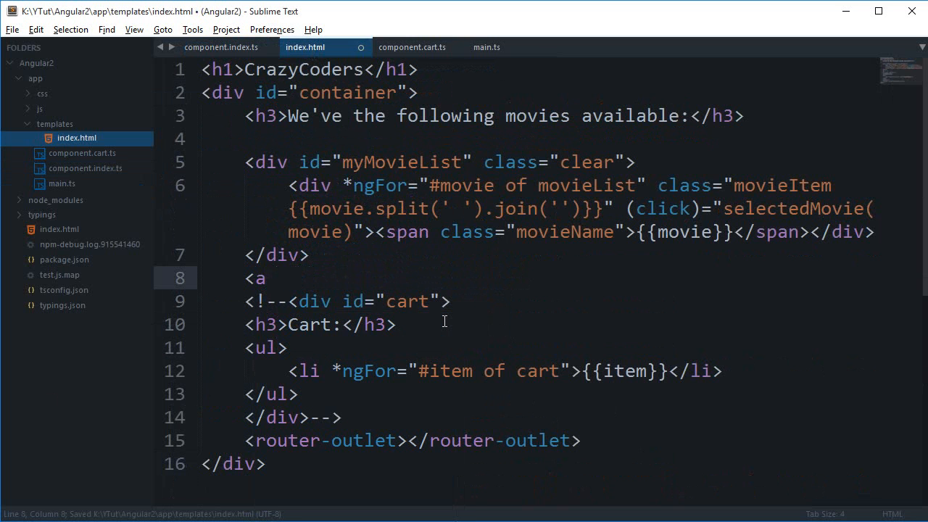
pyautogui.moveTo(841, 261)
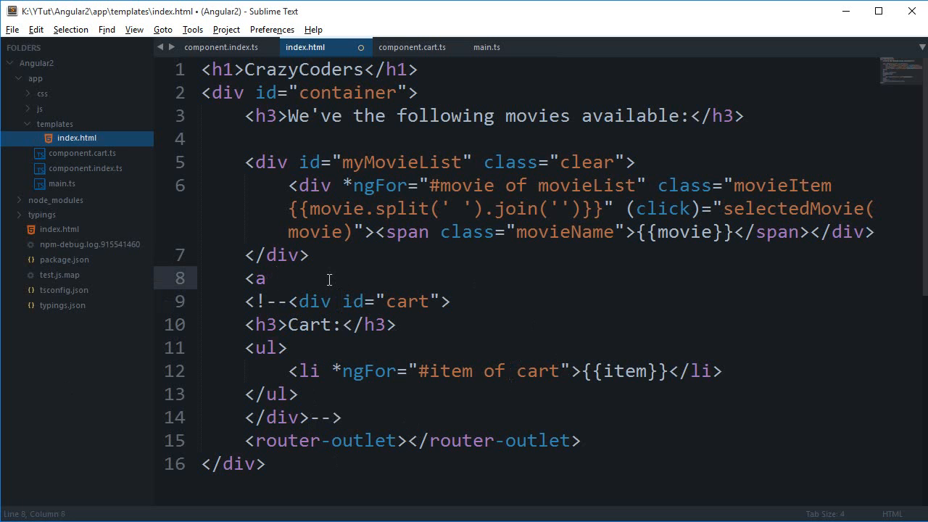
pyautogui.write('href=""')
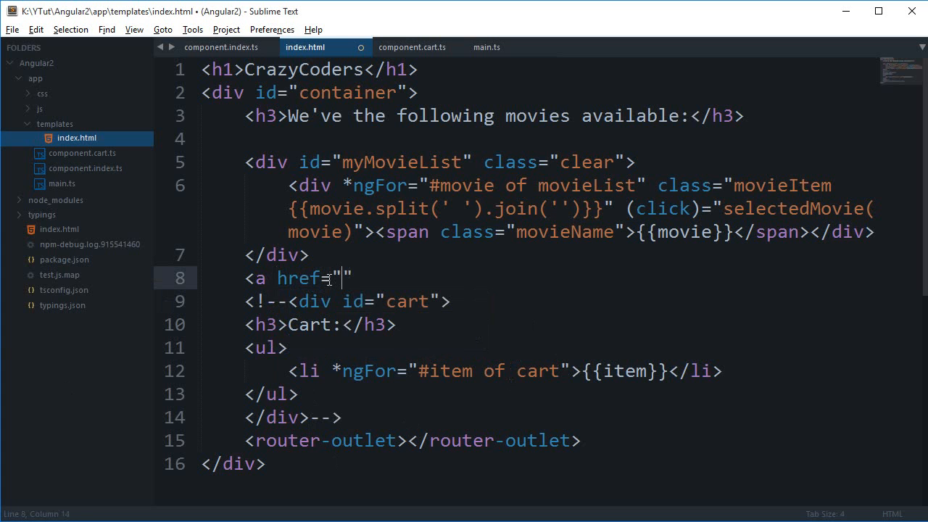
pyautogui.write('/cart"></a>a')
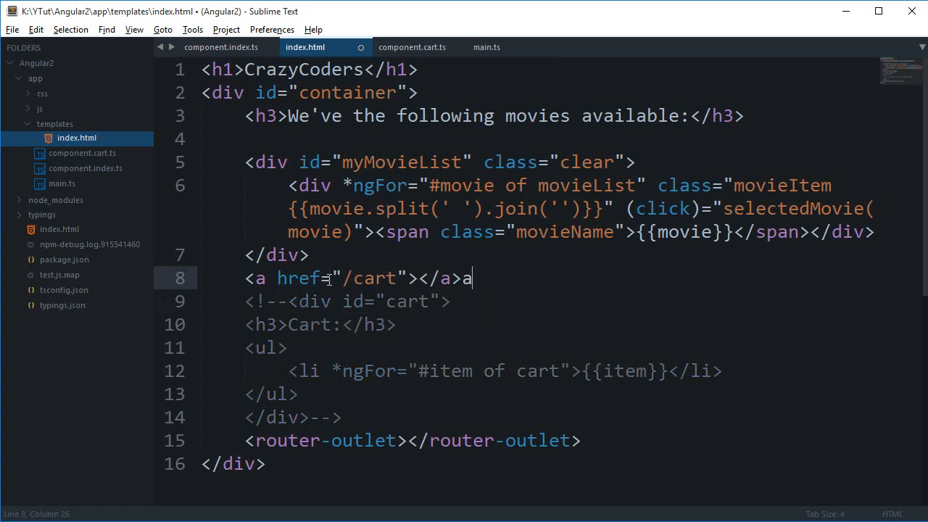
pyautogui.press('ctrl+s')
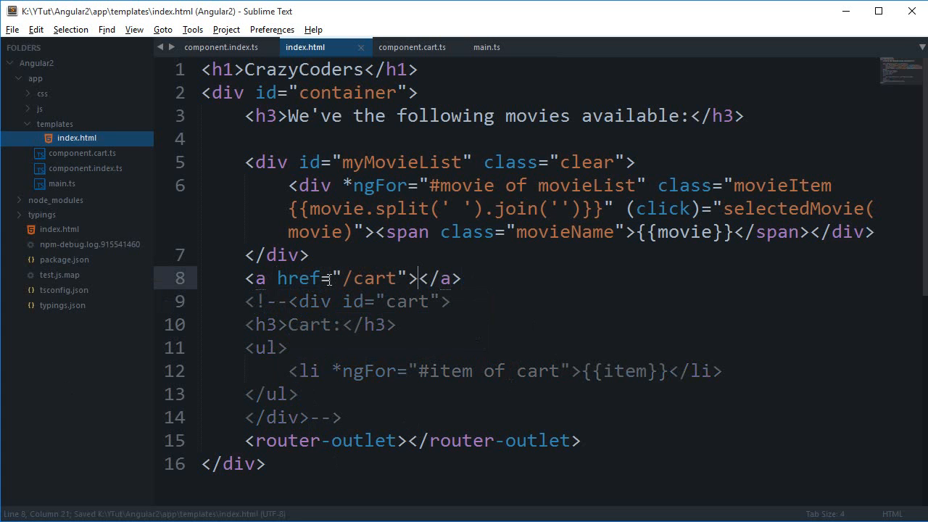
pyautogui.write('My Car')
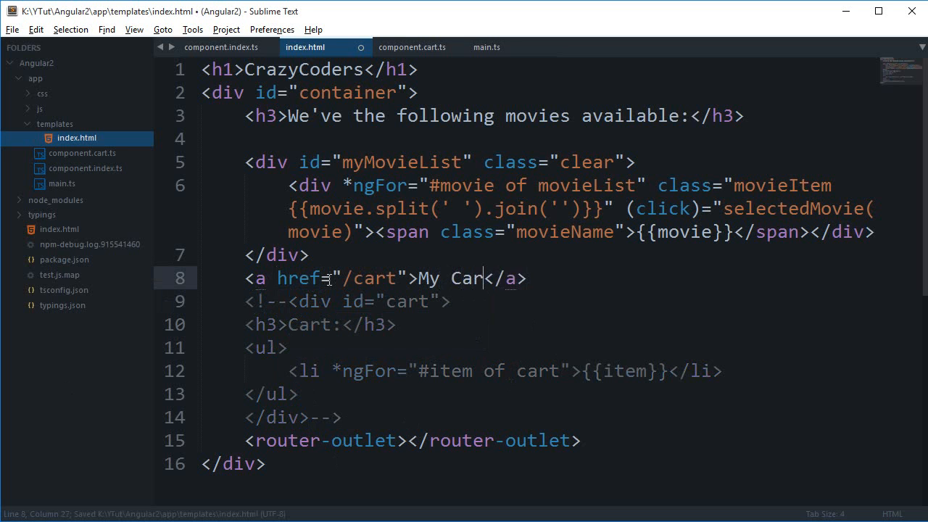
pyautogui.write('t')
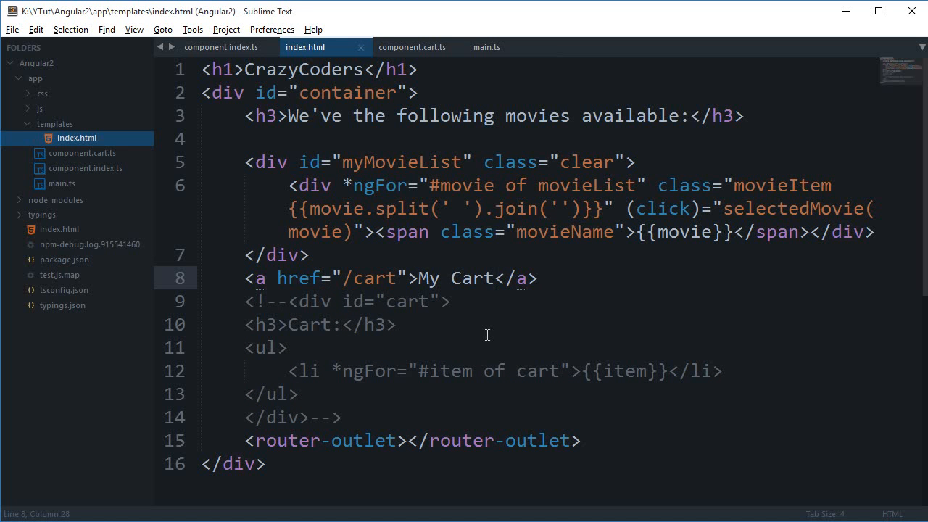
# Replace the href with [routerLink]="['MyFirstCart']" on the My Cart link.
pyautogui.click(391, 279)
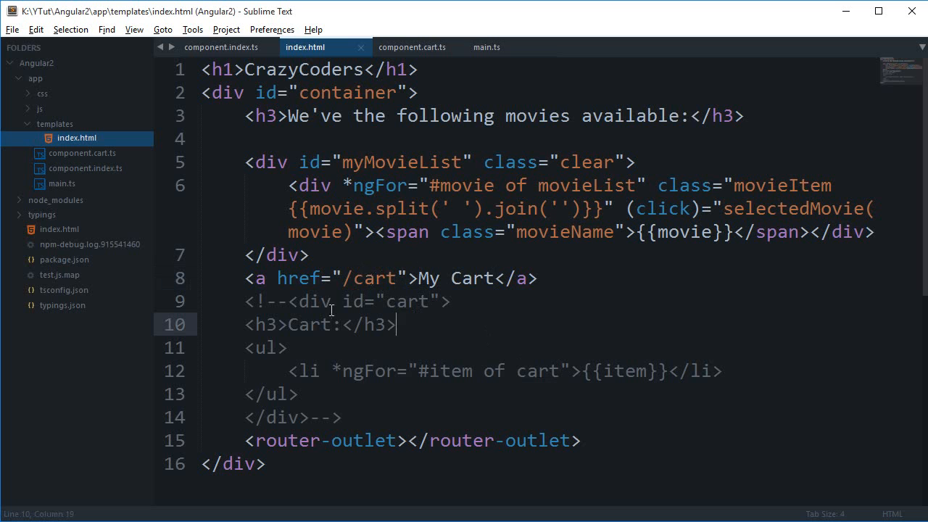
pyautogui.moveTo(319, 279)
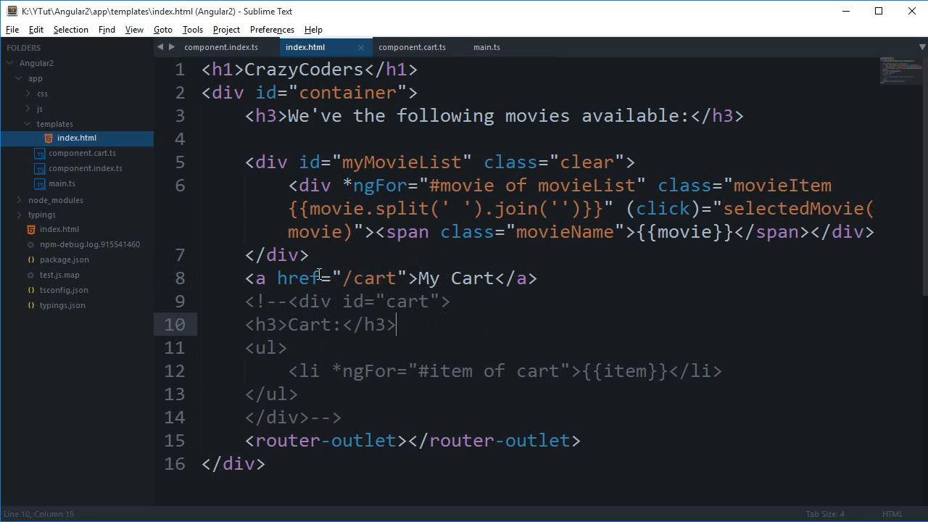
pyautogui.doubleClick(298, 279)
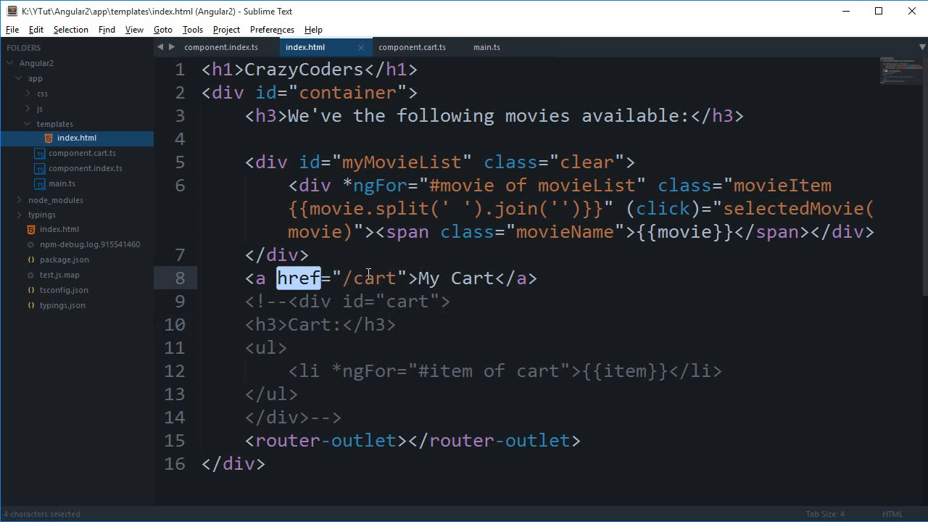
pyautogui.write('[routerLink')
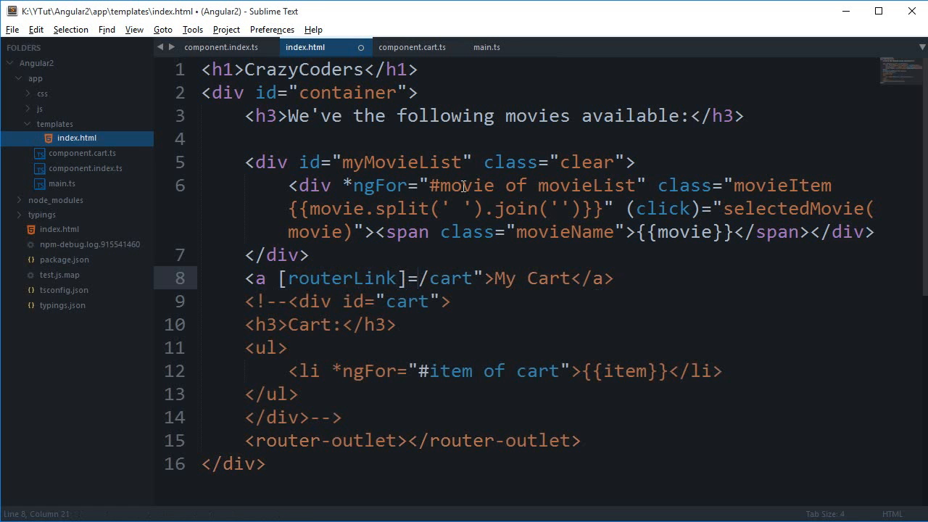
pyautogui.write('"')
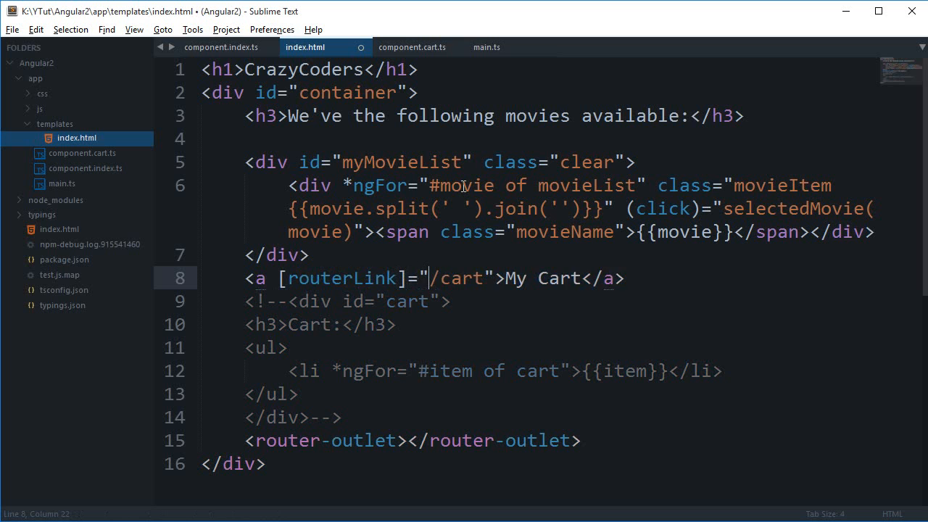
pyautogui.write('[]')
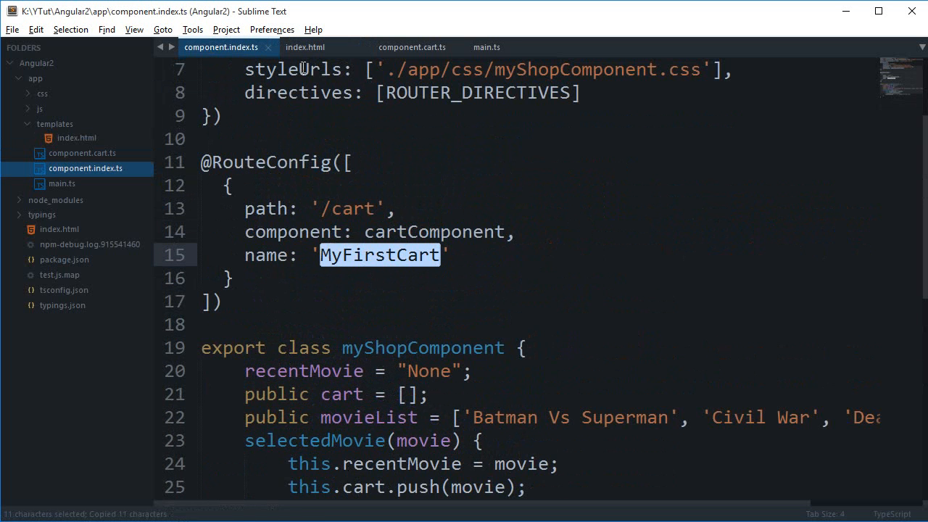
pyautogui.click(302, 46)
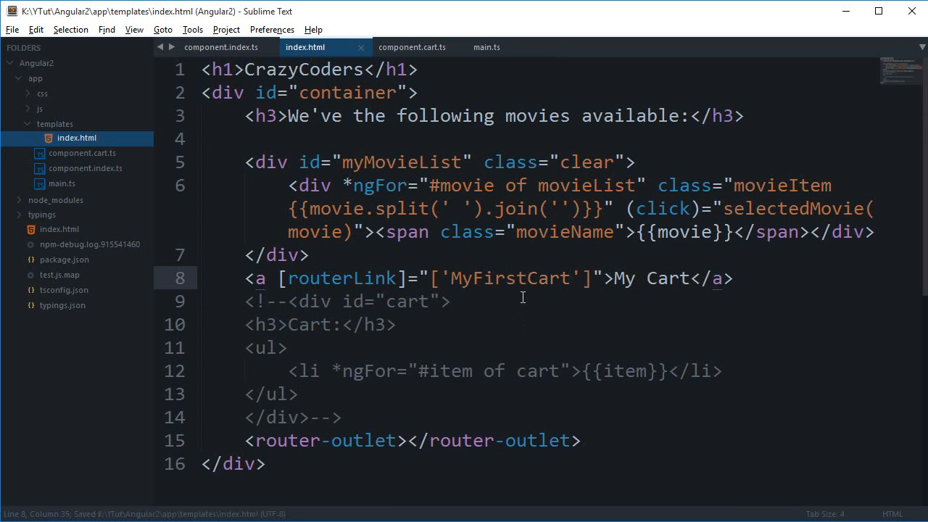
pyautogui.click(438, 278)
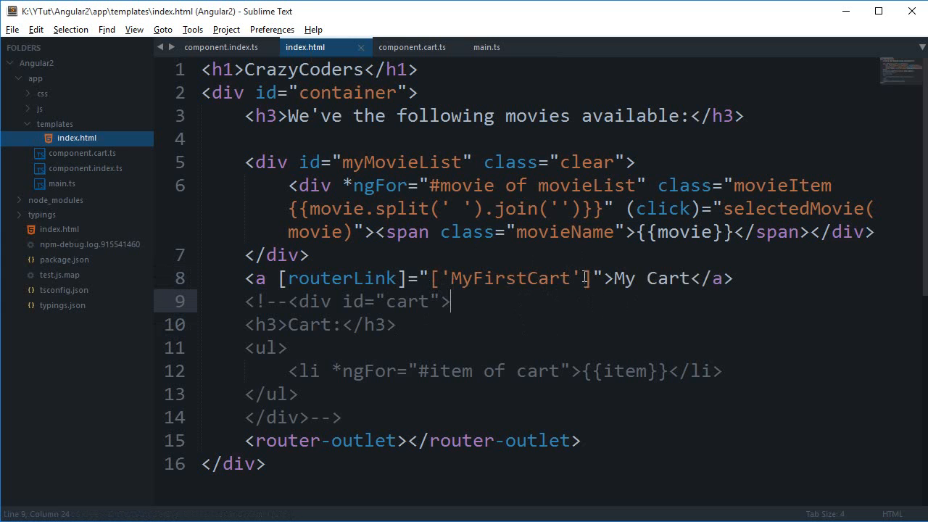
pyautogui.write(", 'MyFirstCart'")
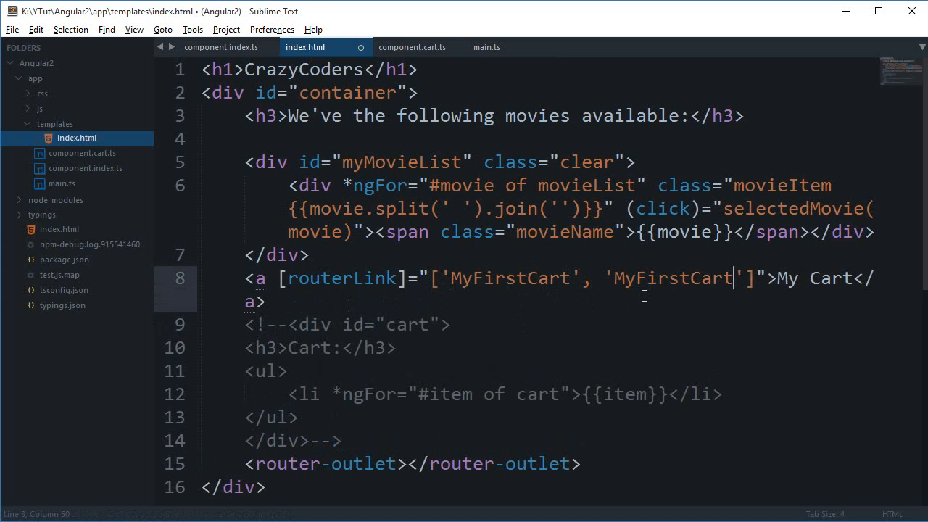
pyautogui.press('backspace')
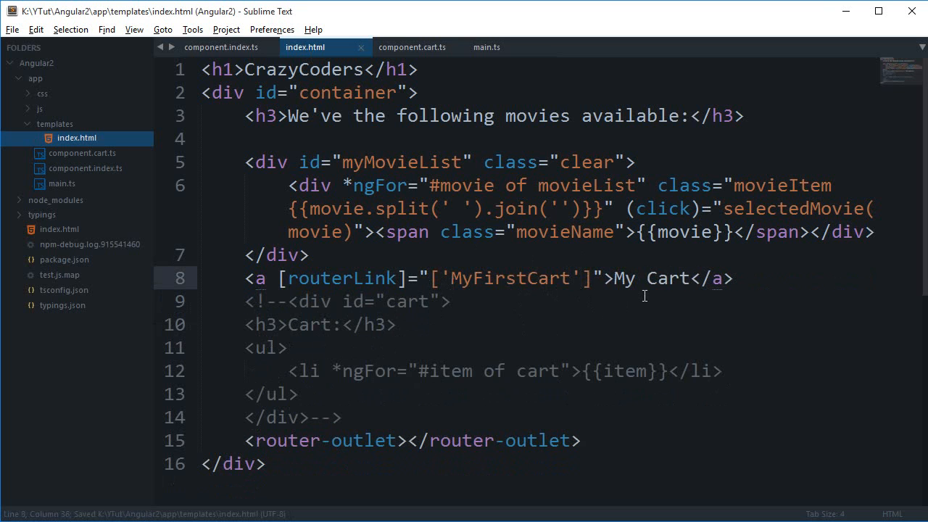
pyautogui.moveTo(481, 244)
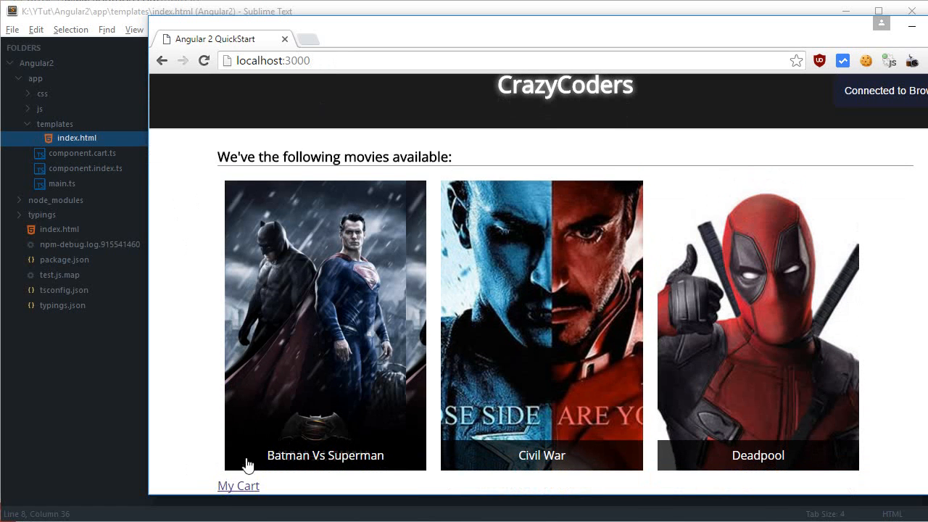
# Follow the My Cart link to the empty cart page at /cart.
pyautogui.click(238, 486)
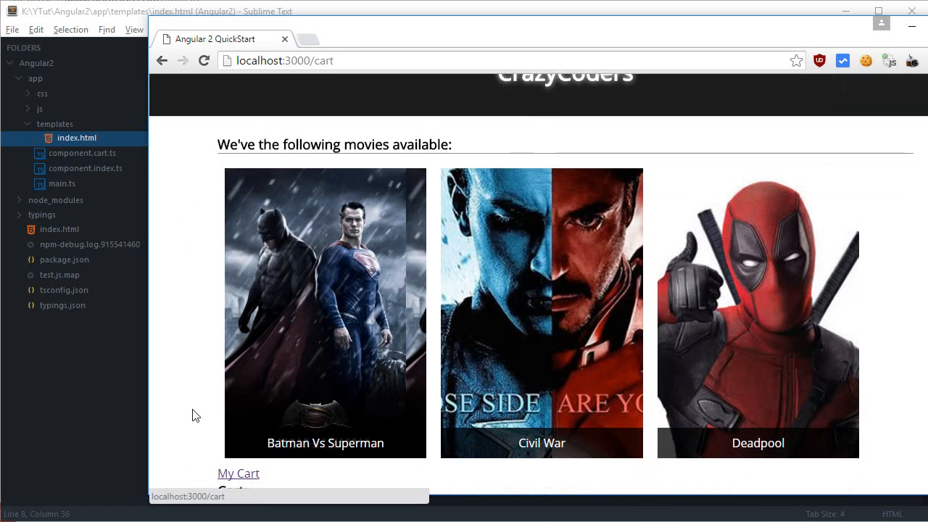
pyautogui.scroll(-3)
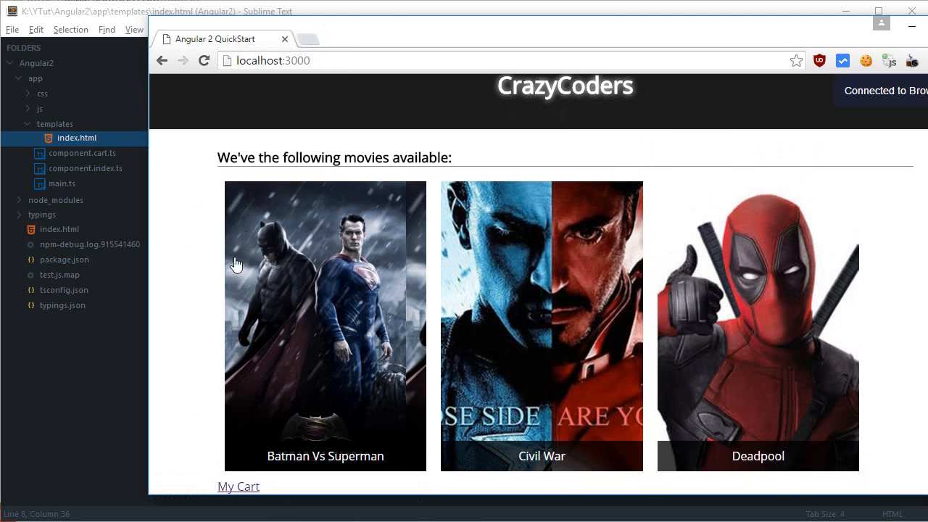
pyautogui.moveTo(914, 396)
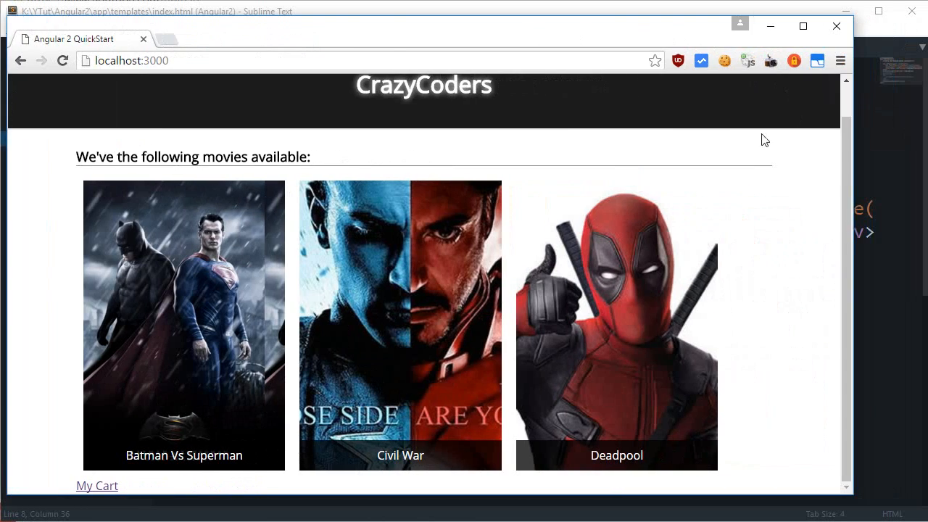
pyautogui.moveTo(187, 499)
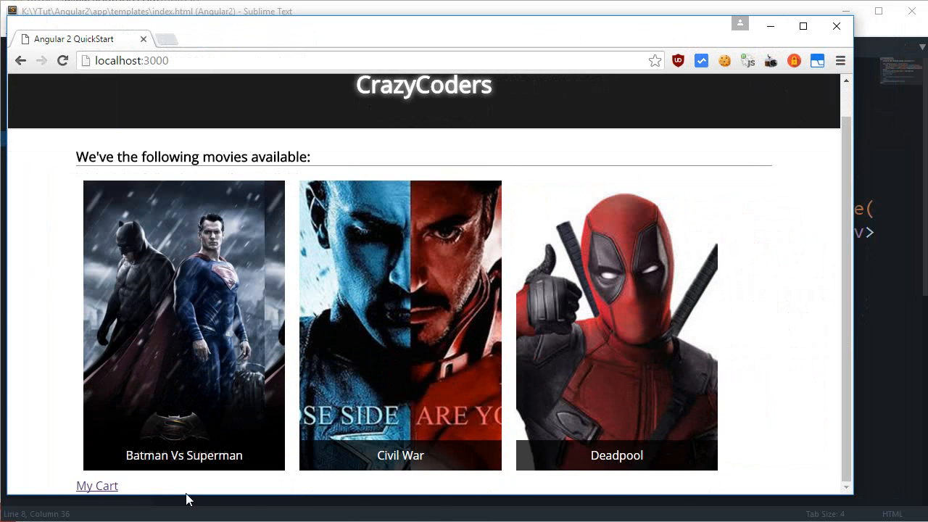
pyautogui.click(96, 486)
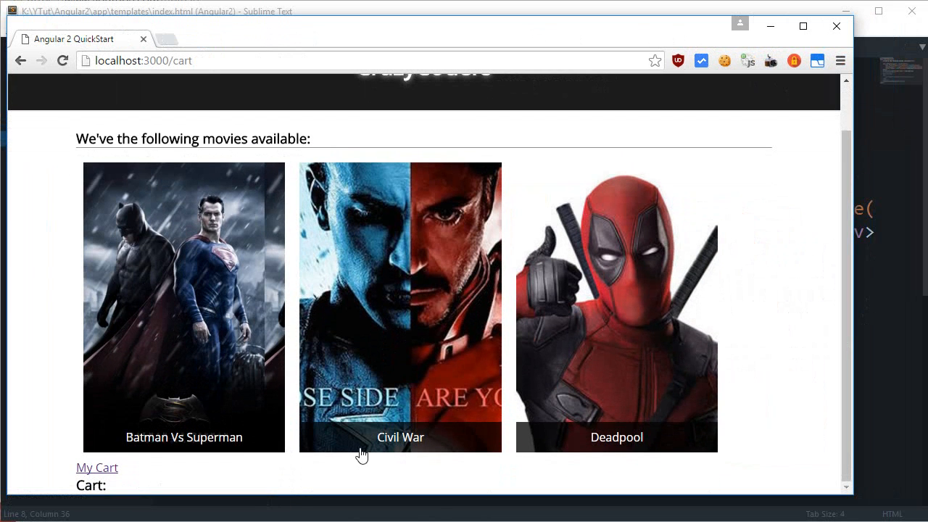
pyautogui.moveTo(245, 460)
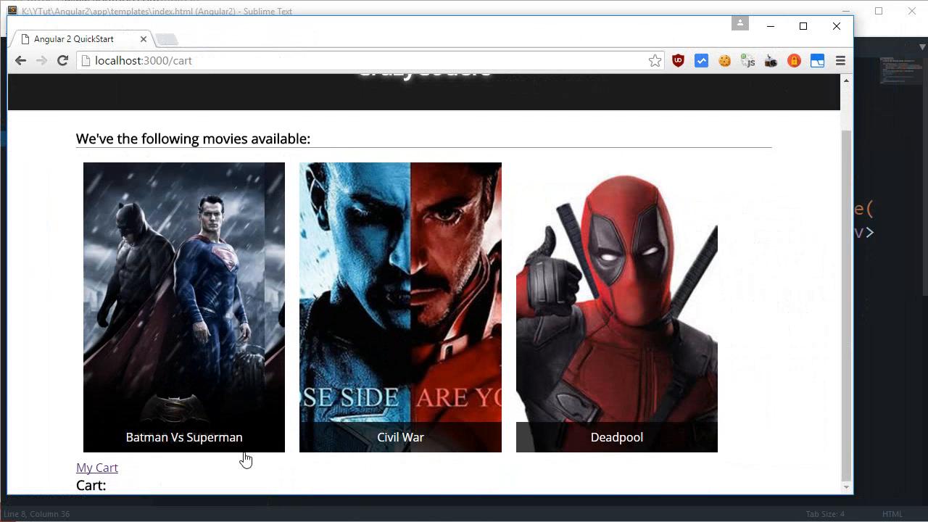
pyautogui.moveTo(393, 463)
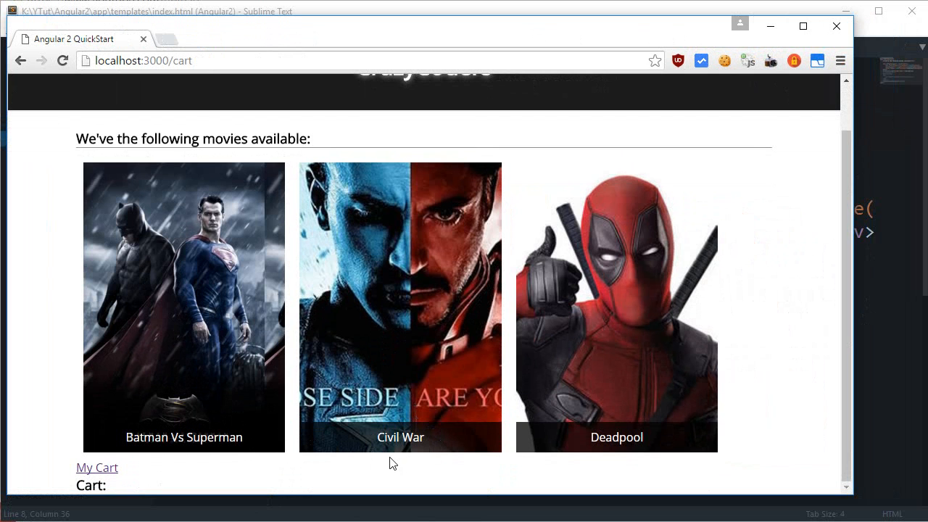
# Add Civil War to the cart and dismiss the added-to-cart alert.
pyautogui.click(400, 305)
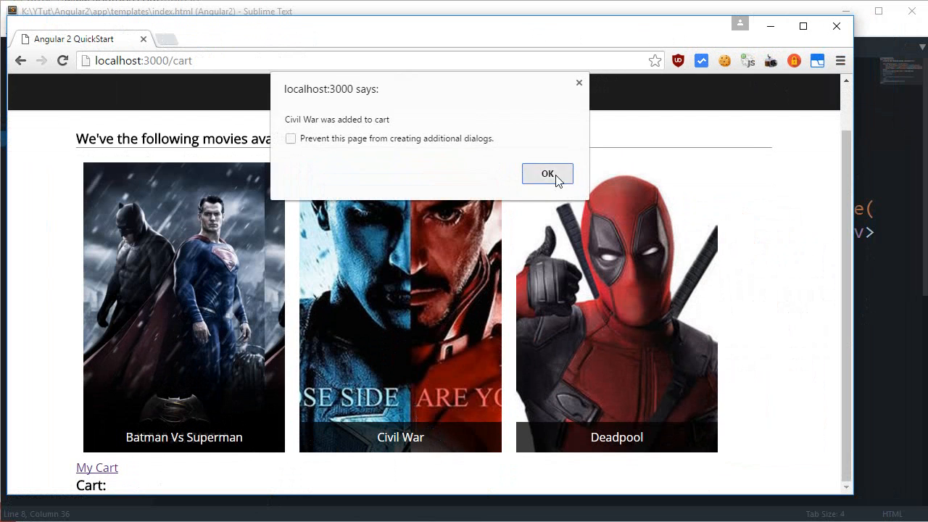
pyautogui.click(549, 174)
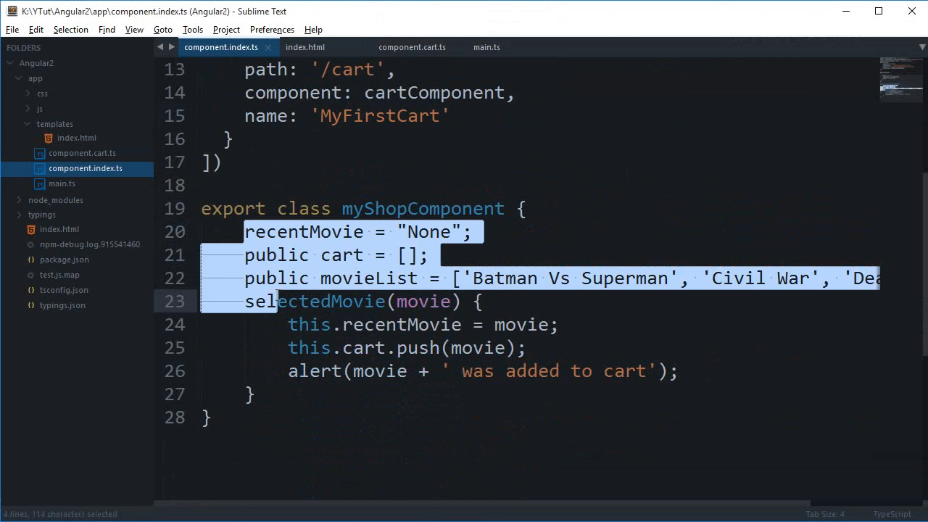
# Review component.cart.ts and component.index.ts, then bring up the index.html template with My Cart and router-outlet.
pyautogui.click(412, 46)
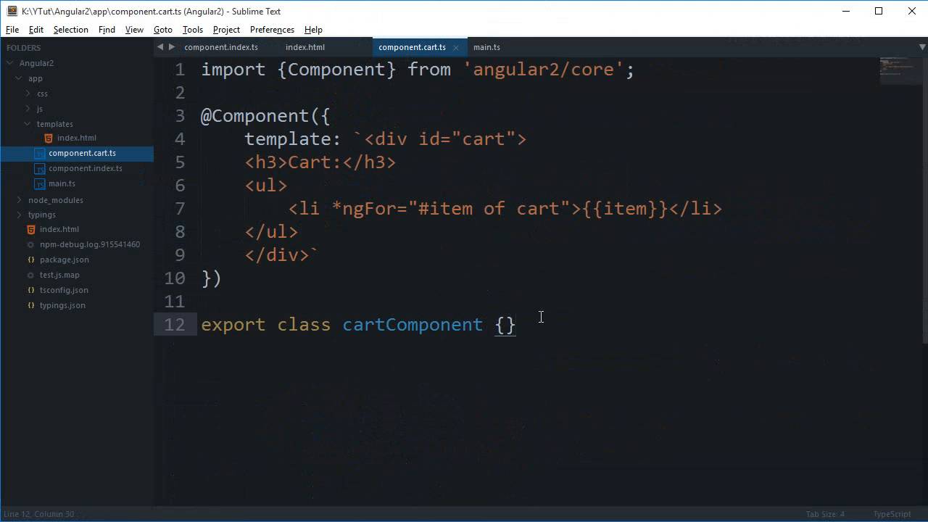
pyautogui.click(508, 325)
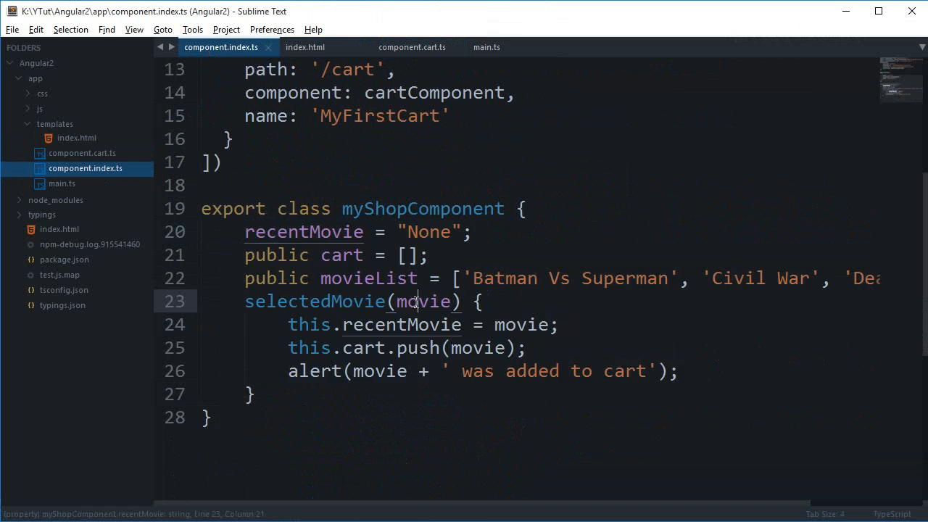
pyautogui.scroll(3)
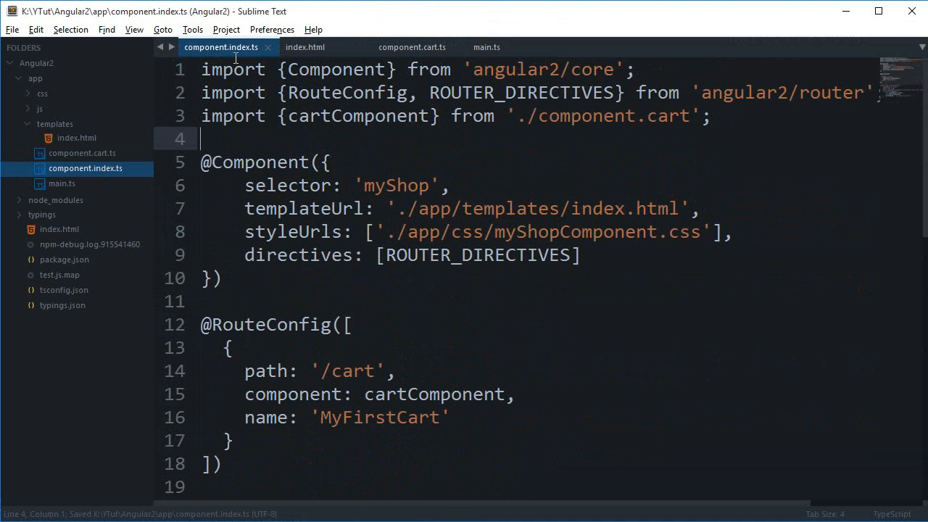
pyautogui.moveTo(467, 218)
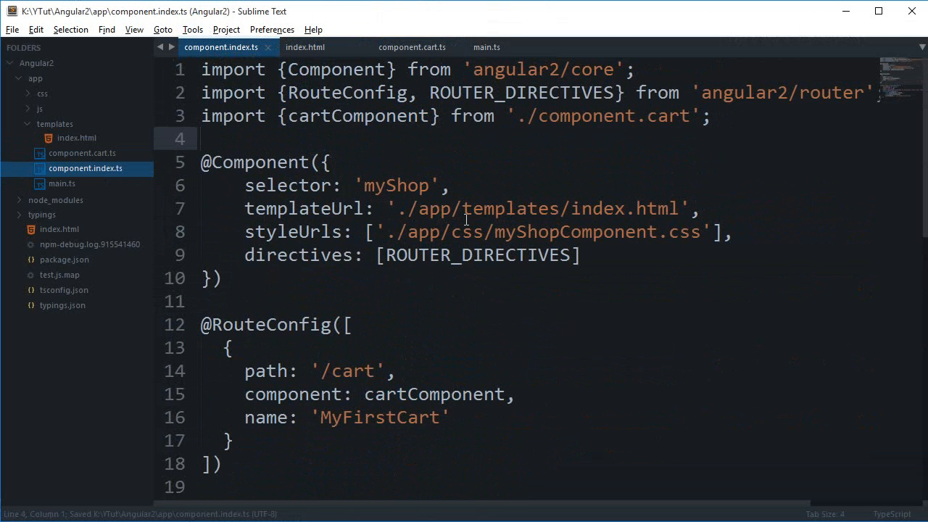
pyautogui.moveTo(435, 368)
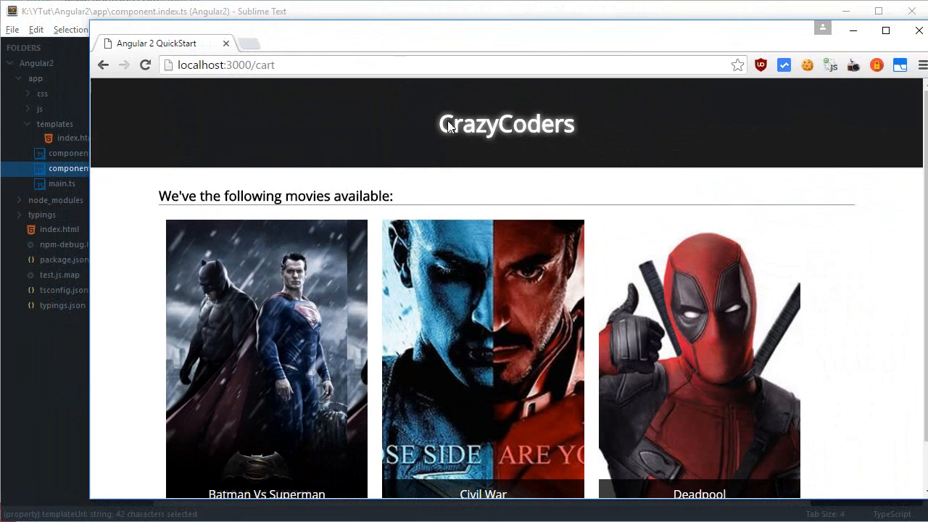
pyautogui.scroll(-3)
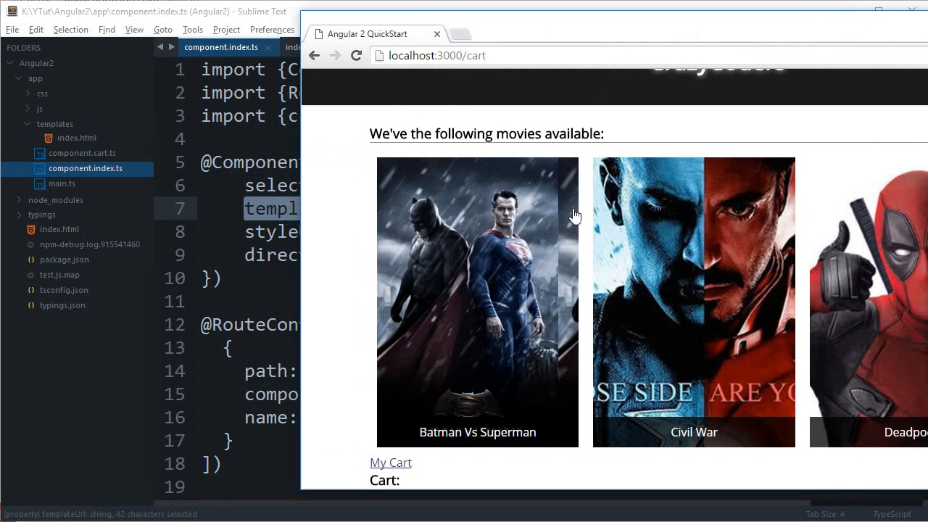
pyautogui.moveTo(327, 265)
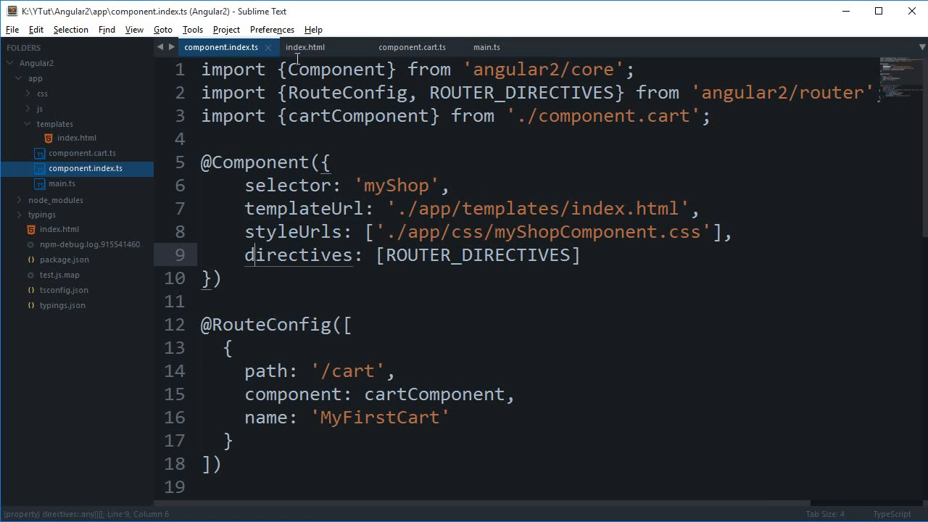
pyautogui.moveTo(386, 209); pyautogui.dragTo(515, 209)
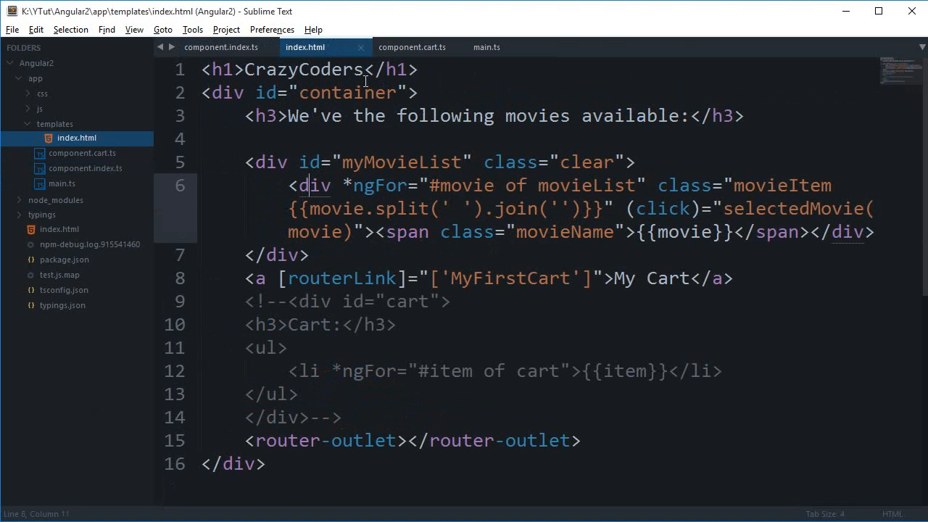
# Add a 'HELLLLOOOO' test string at the start of the cart template and check My Cart in Chrome.
pyautogui.click(415, 46)
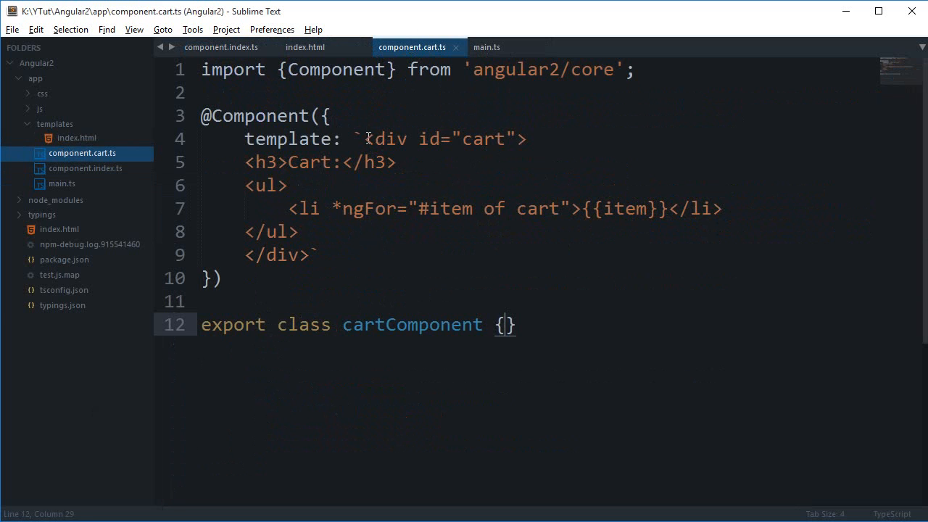
pyautogui.write('H')
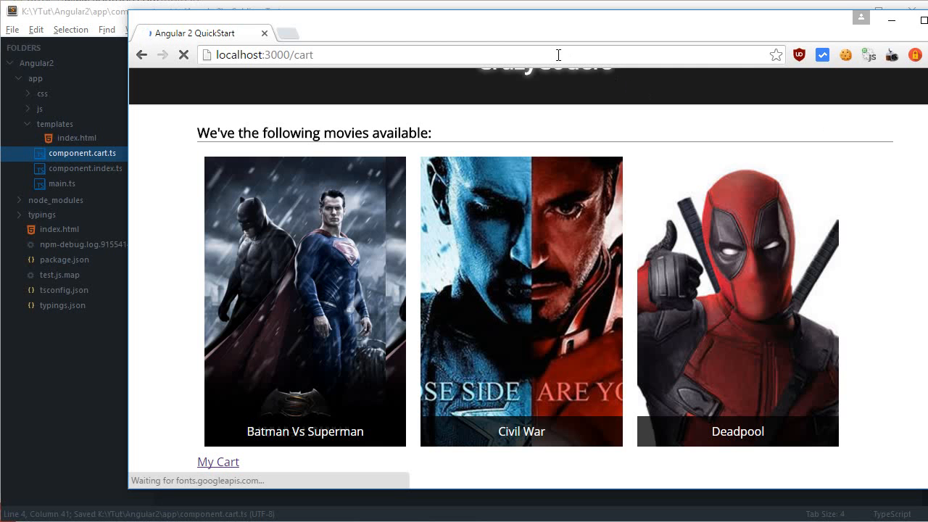
pyautogui.moveTo(490, 232)
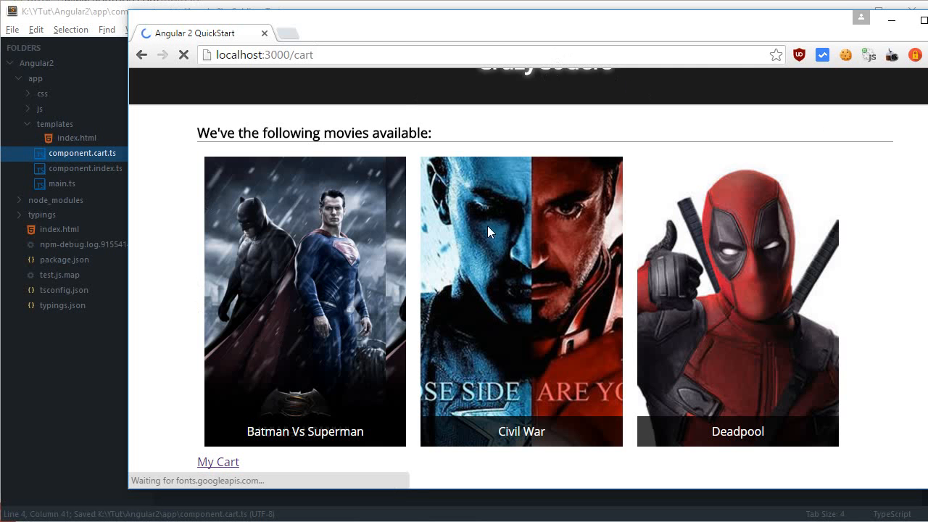
pyautogui.moveTo(252, 461)
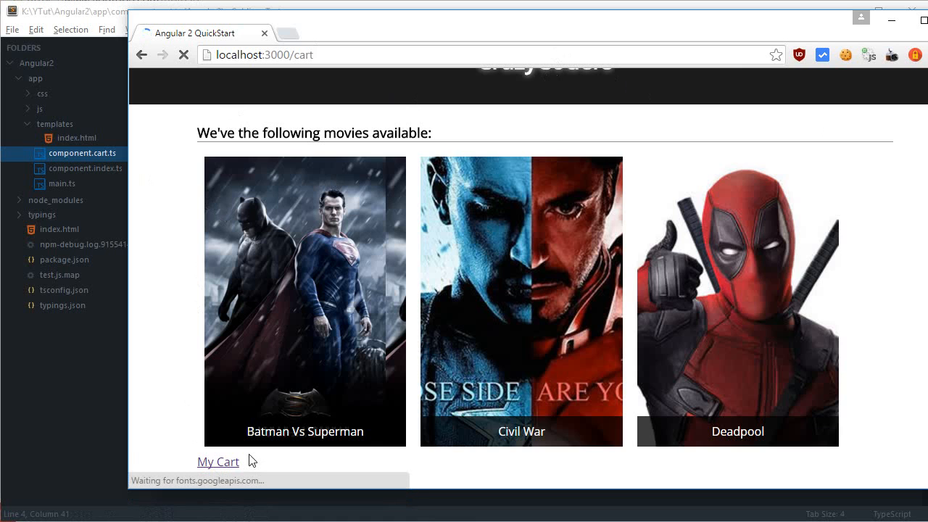
pyautogui.click(218, 462)
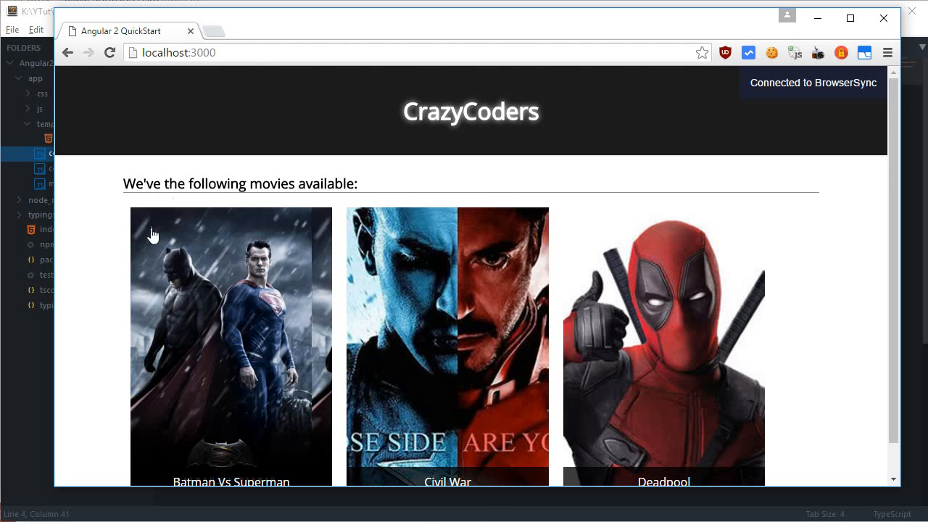
pyautogui.scroll(-3)
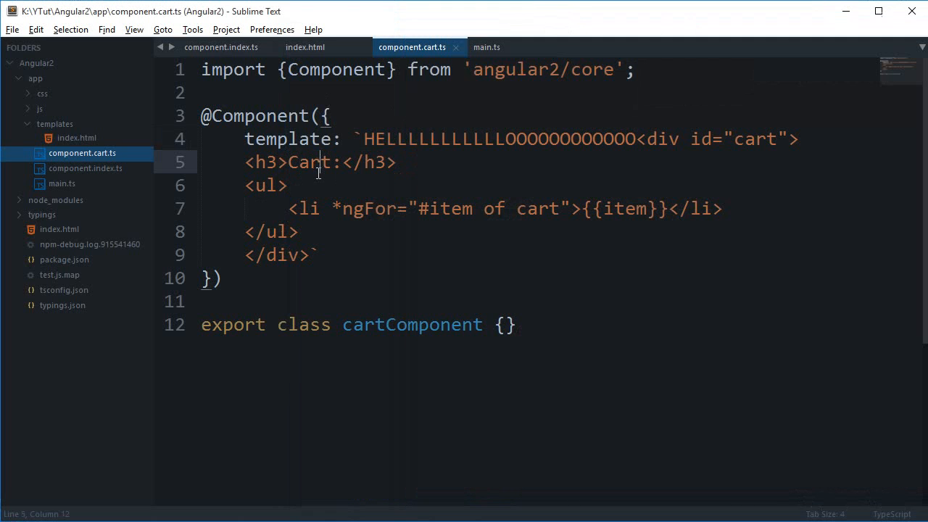
pyautogui.moveTo(429, 124)
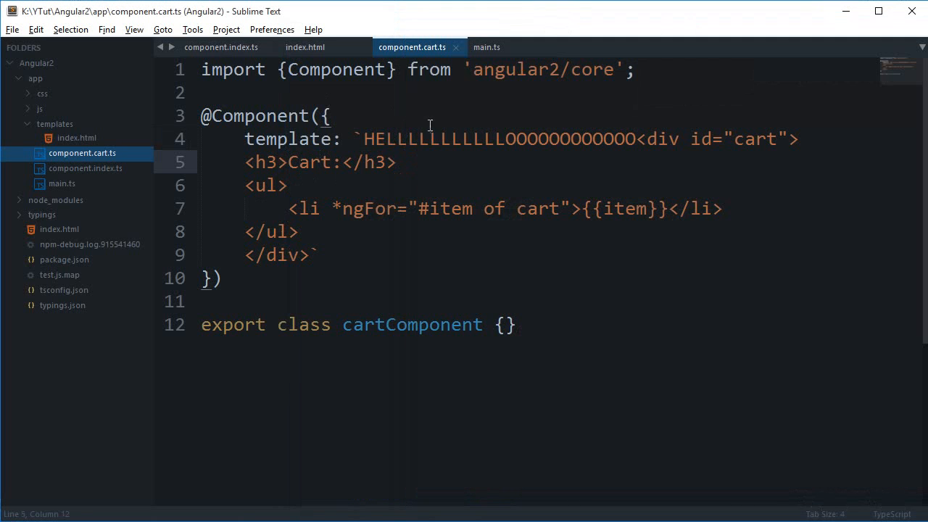
# Delete the 'HELLLLOOOO' test string from component.cart.ts, save, and return to component.index.ts.
pyautogui.moveTo(364, 139); pyautogui.dragTo(635, 139)
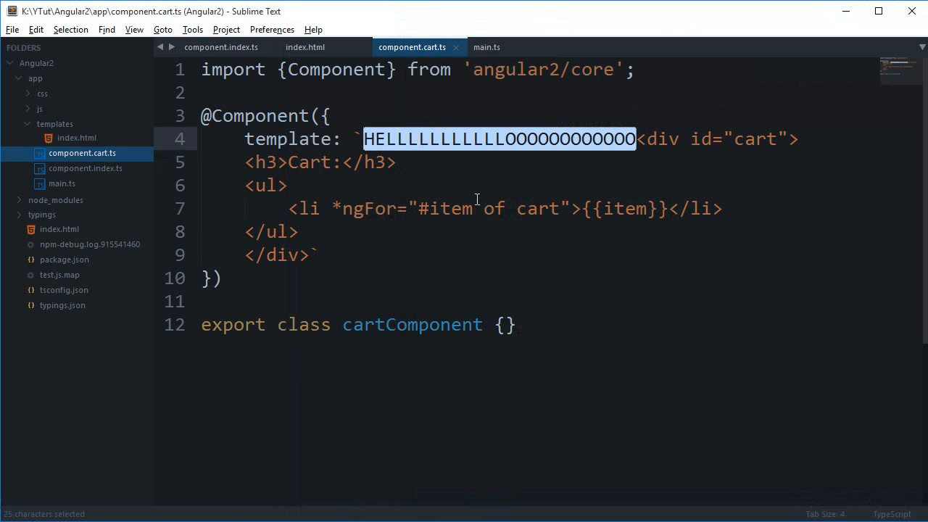
pyautogui.press('Delete')
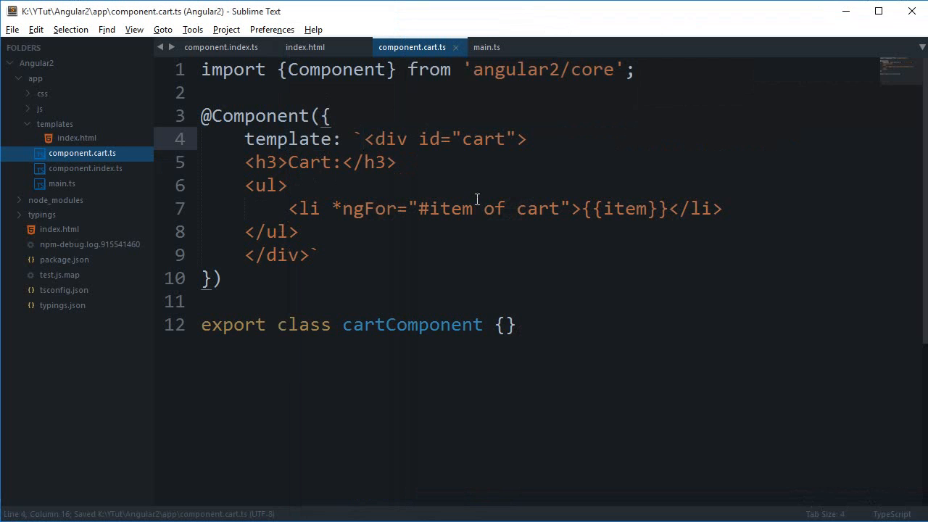
pyautogui.click(220, 47)
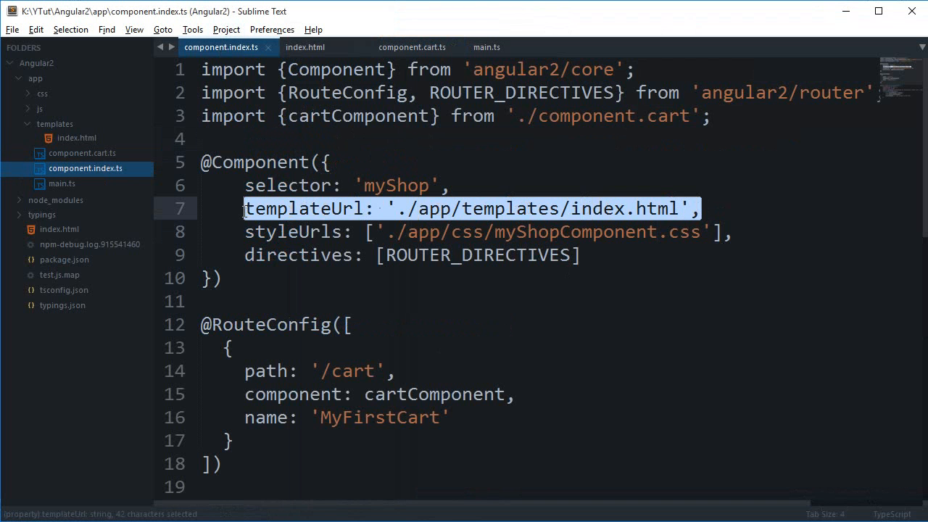
pyautogui.moveTo(244, 215)
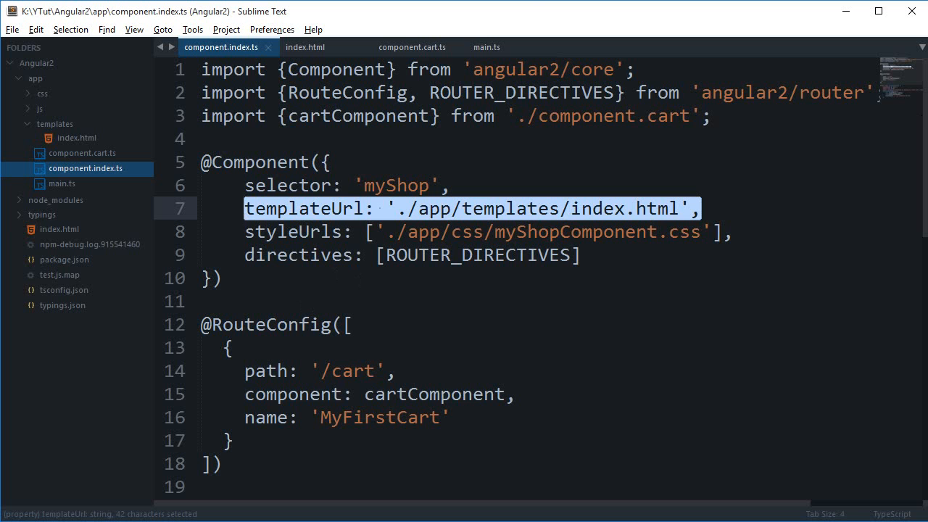
pyautogui.click(288, 162)
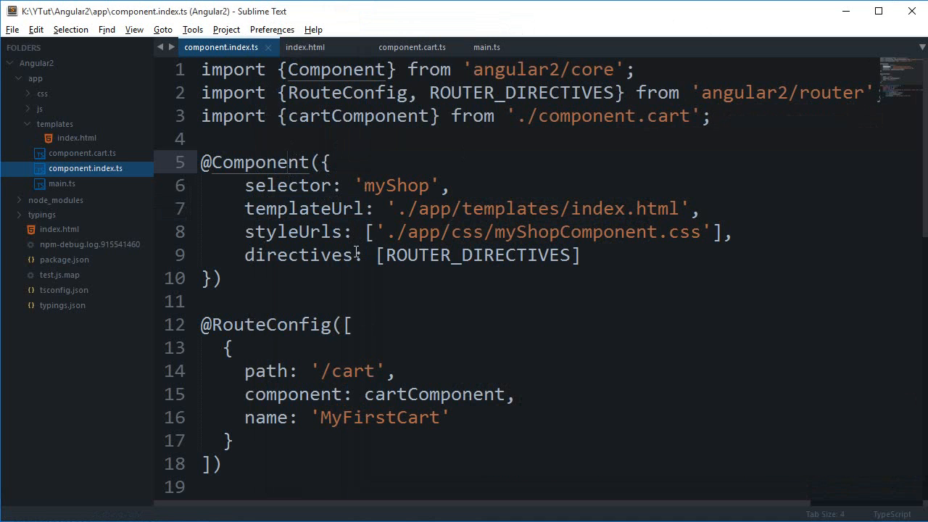
pyautogui.click(282, 163)
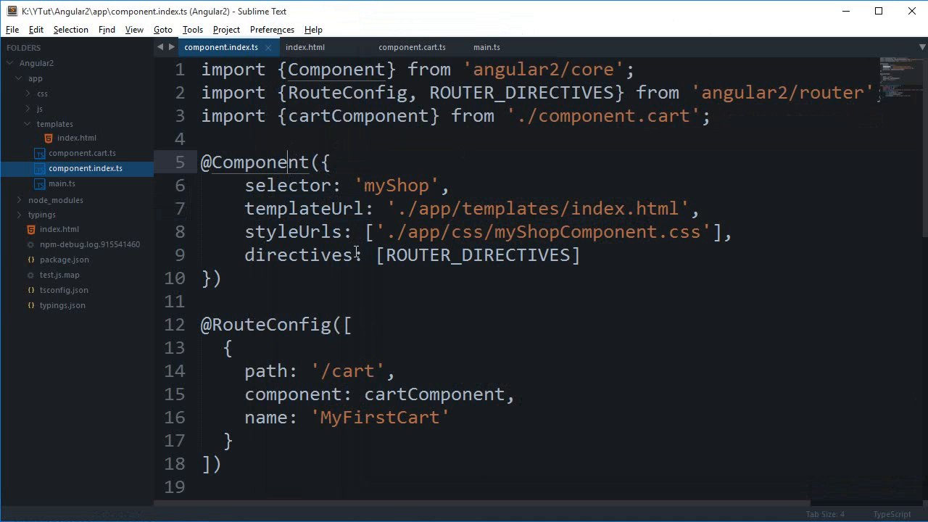